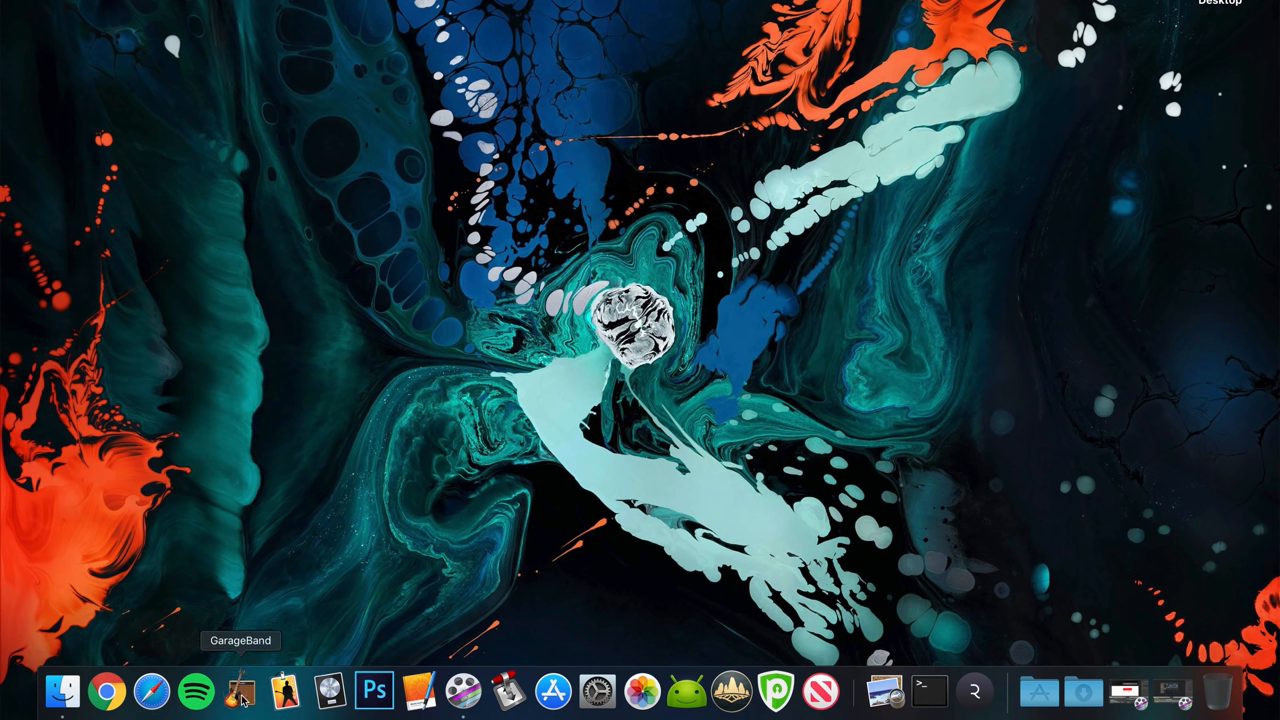
- Launch GarageBand and preview the Hip Hop, Keyboard Collection, Voice, Electronic and Songwriter templates, ending on Empty Project
click(240, 692)
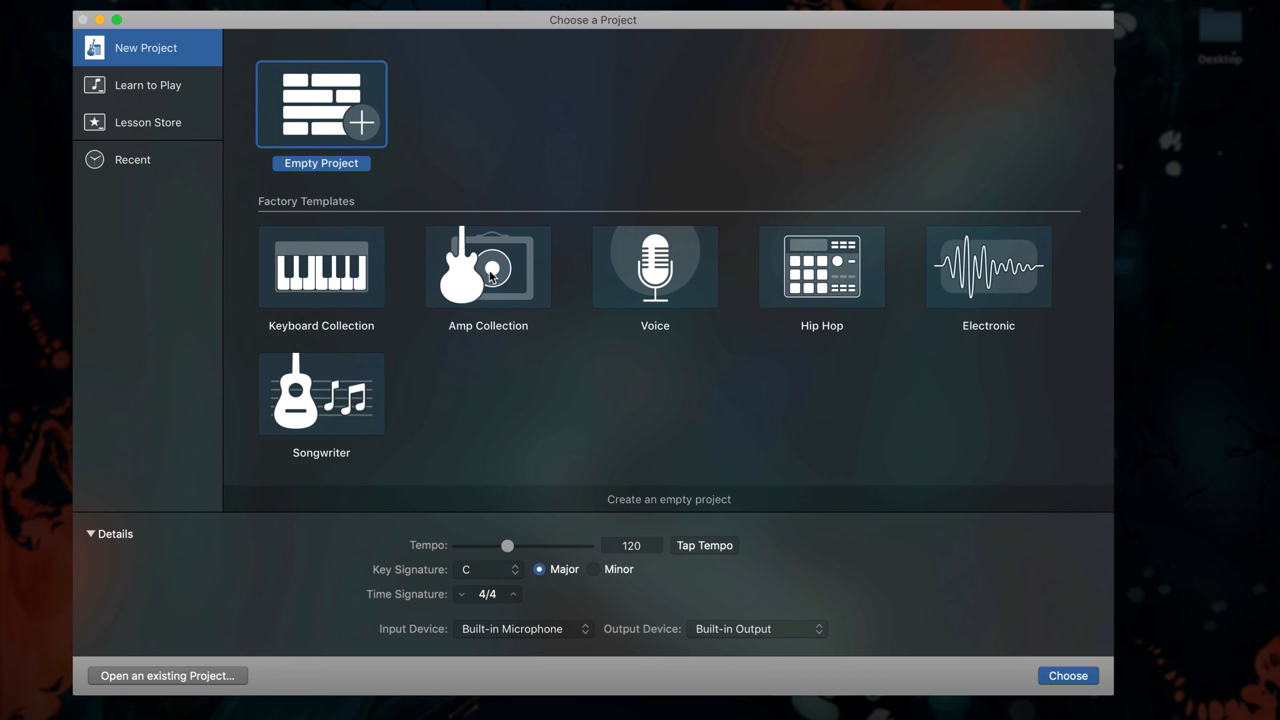
click(820, 266)
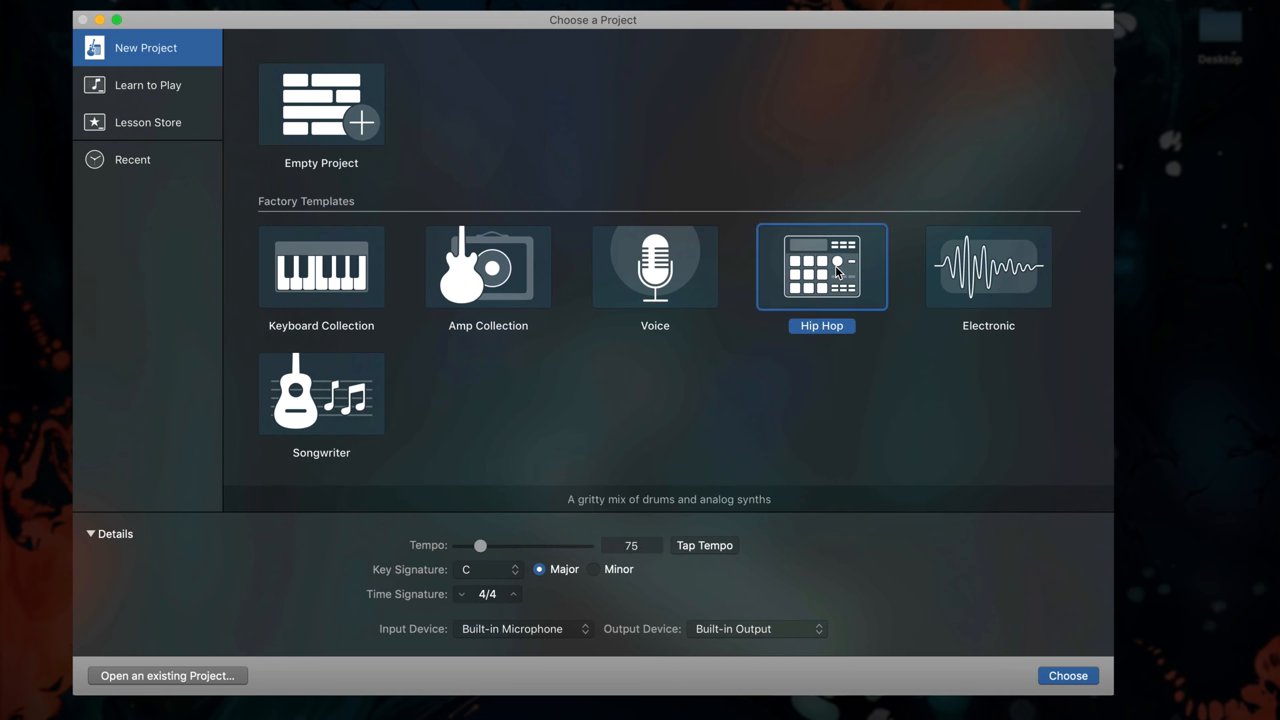
click(320, 266)
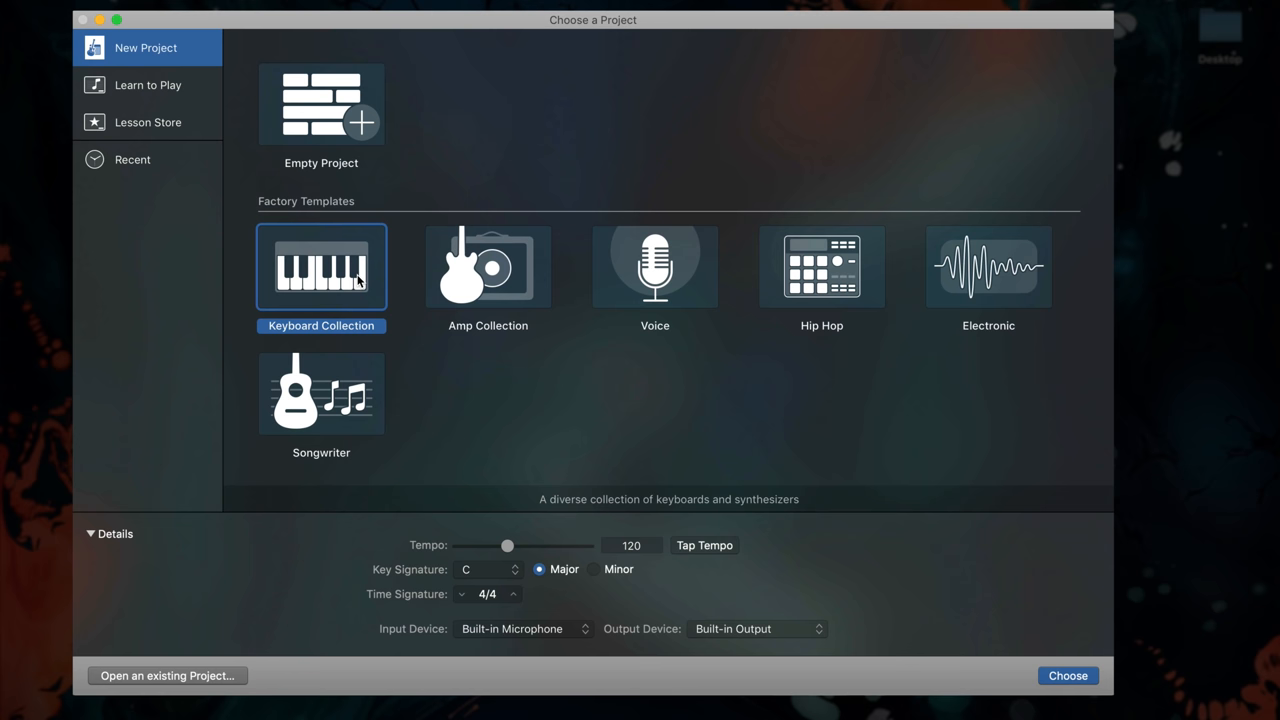
mouse_move(518, 278)
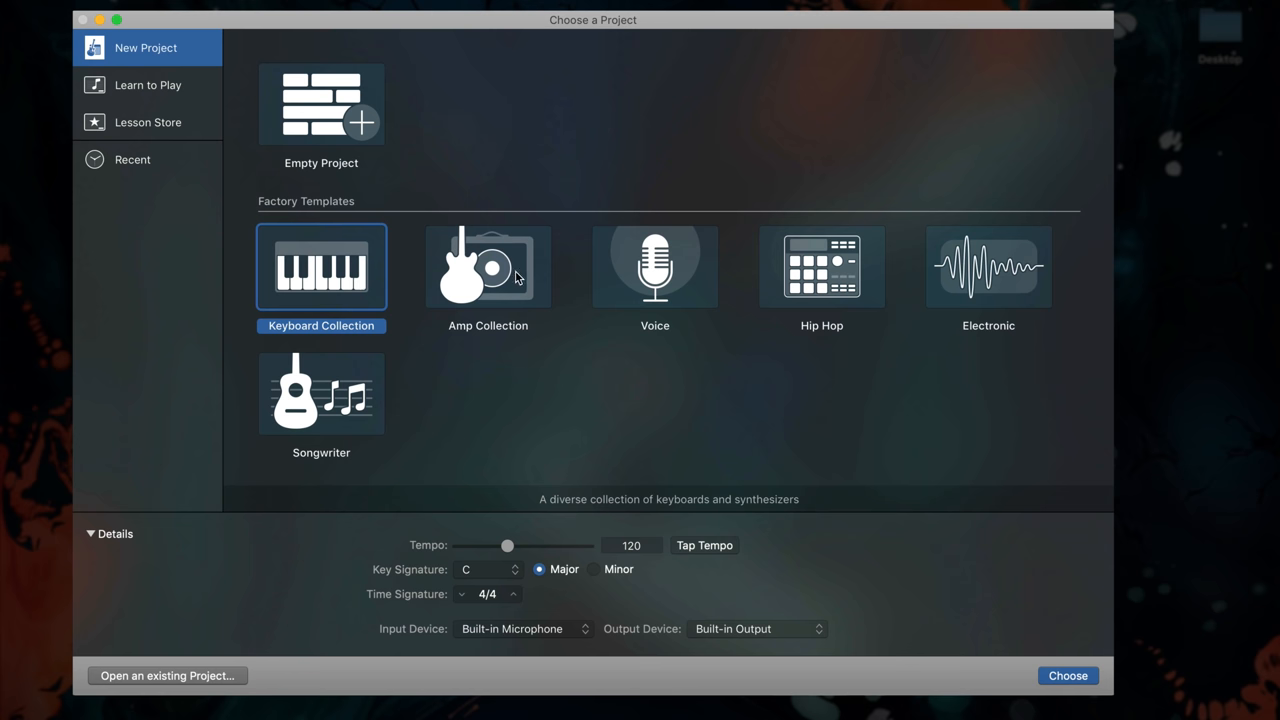
click(656, 266)
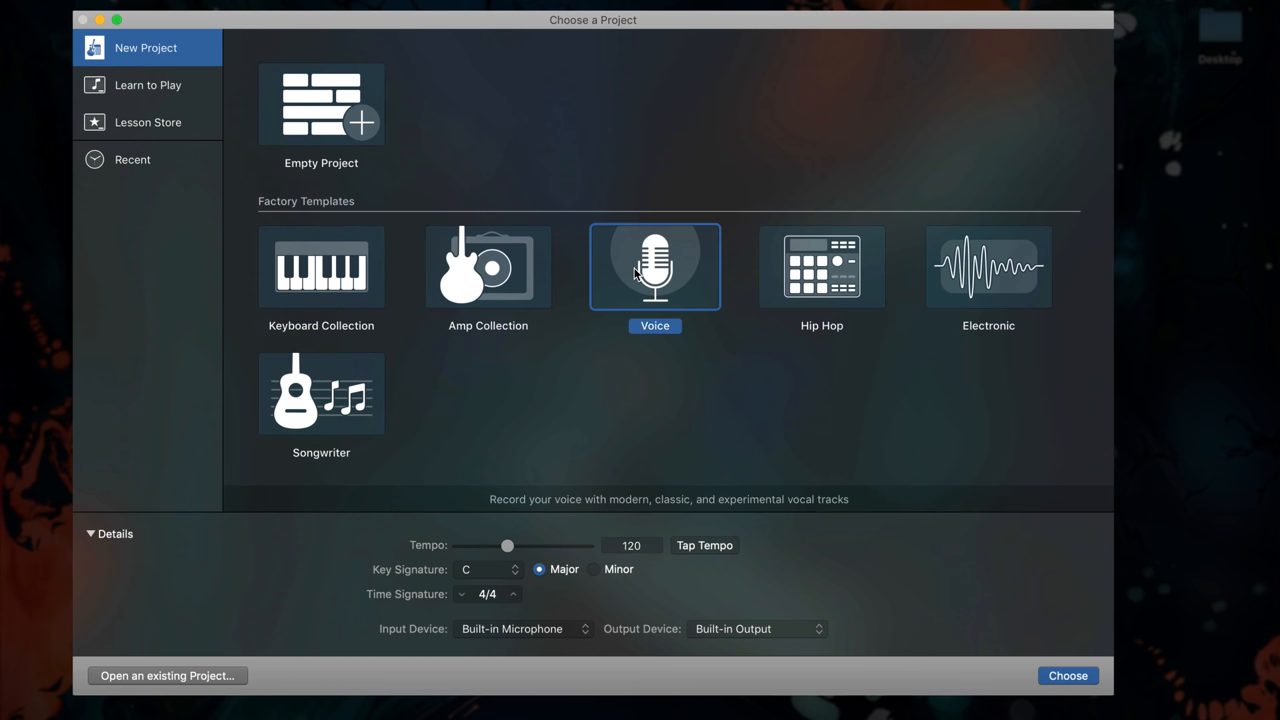
click(820, 266)
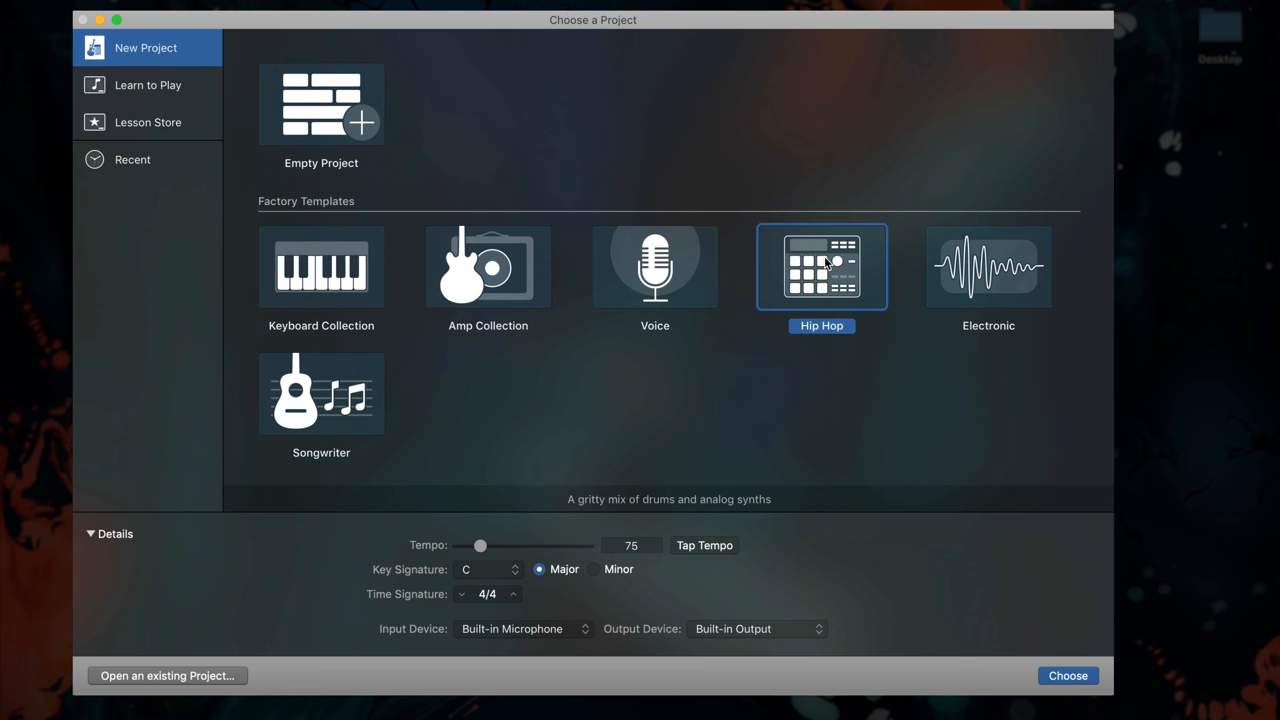
click(988, 266)
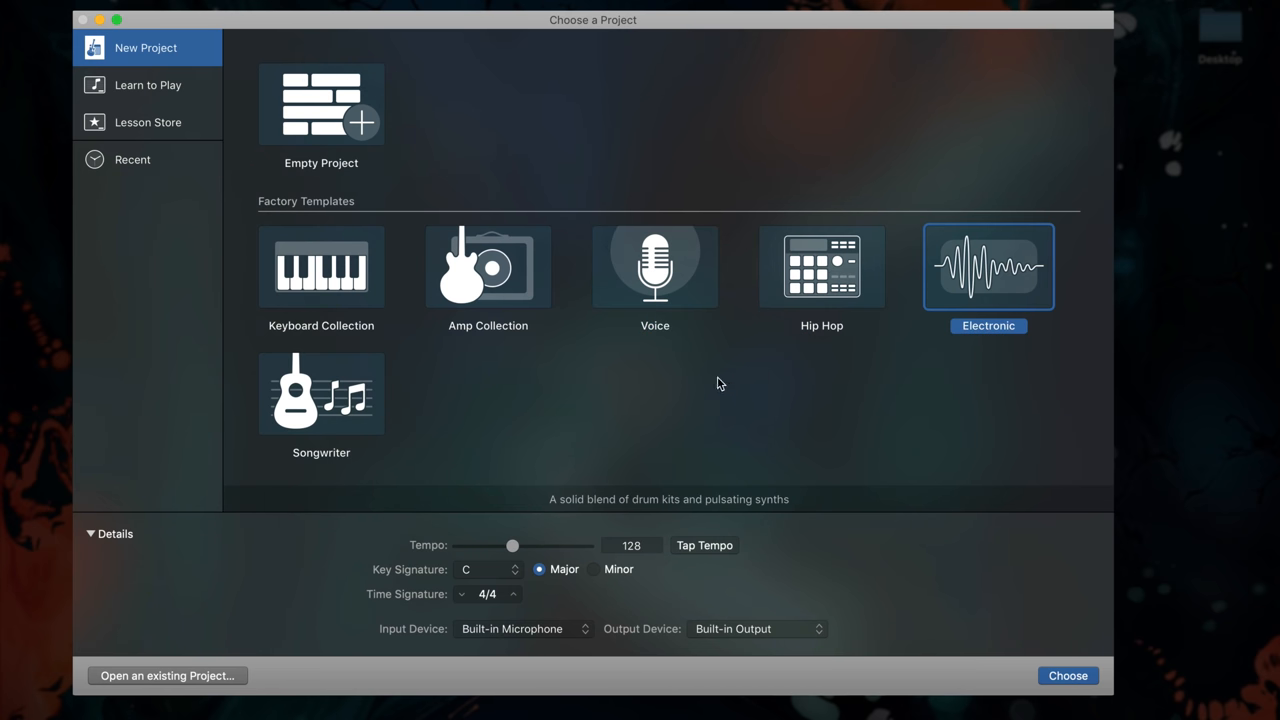
click(320, 392)
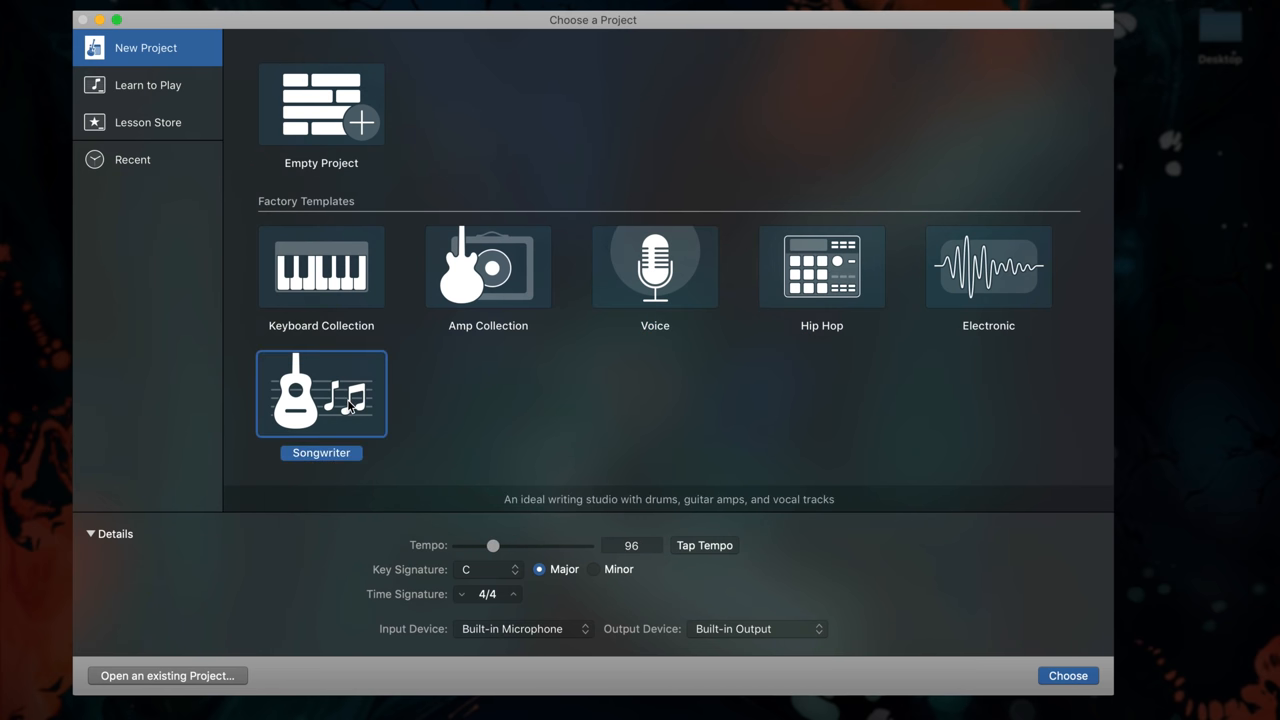
mouse_move(324, 108)
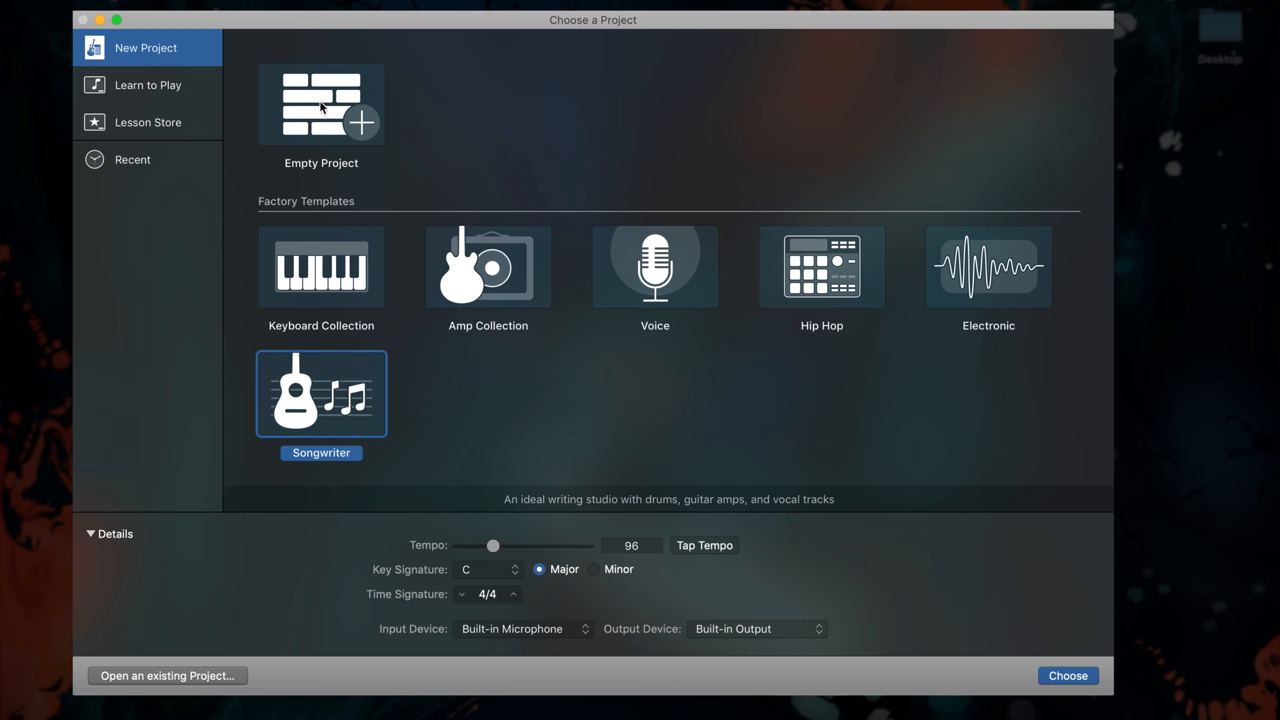
click(320, 104)
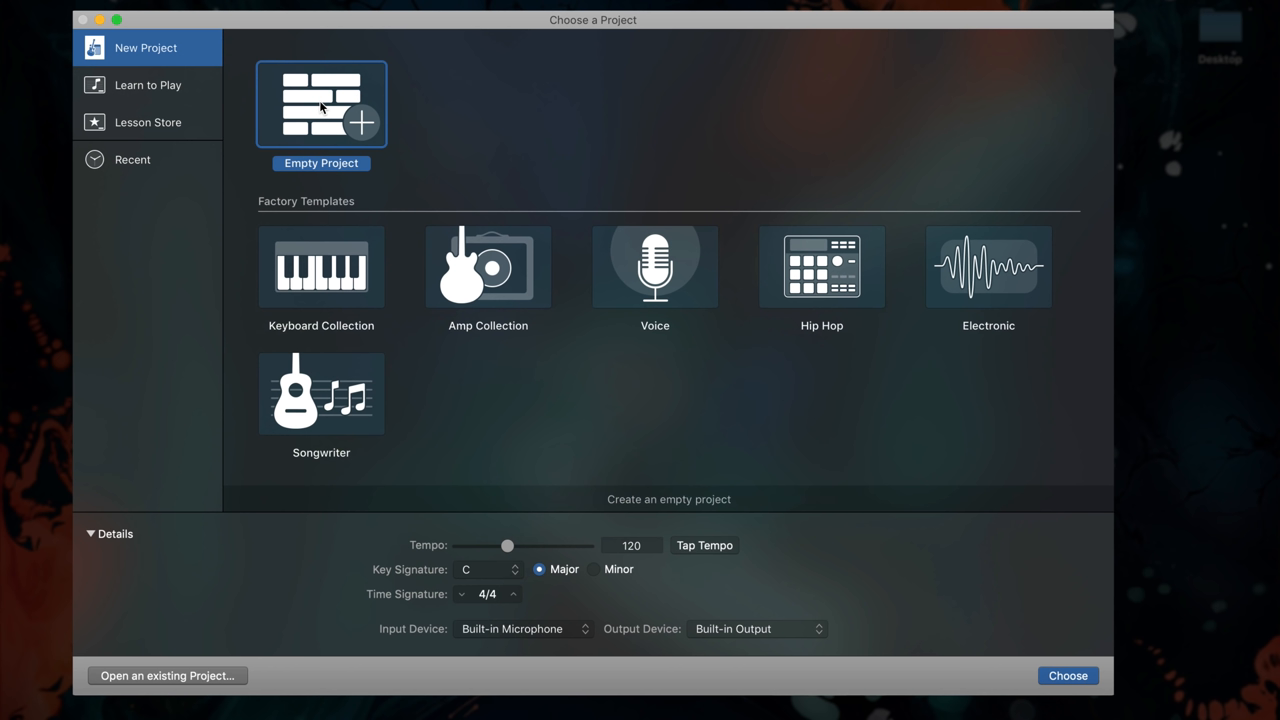
mouse_move(358, 556)
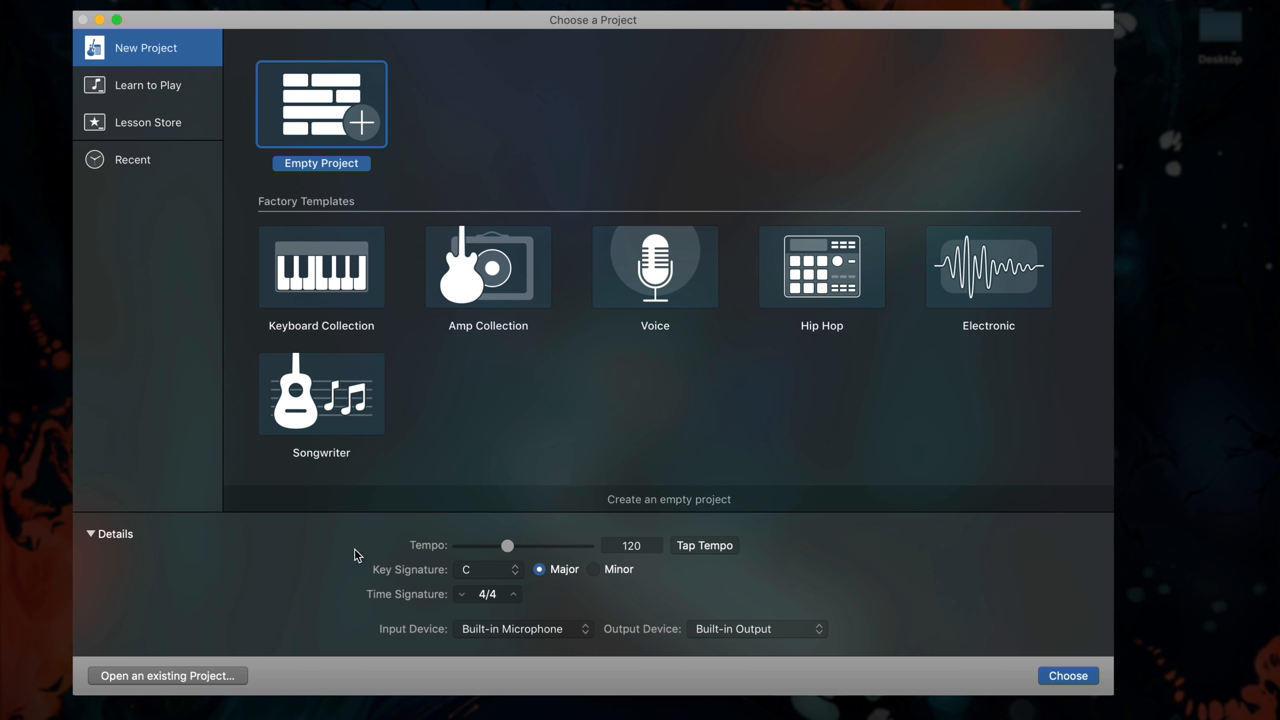
mouse_move(496, 540)
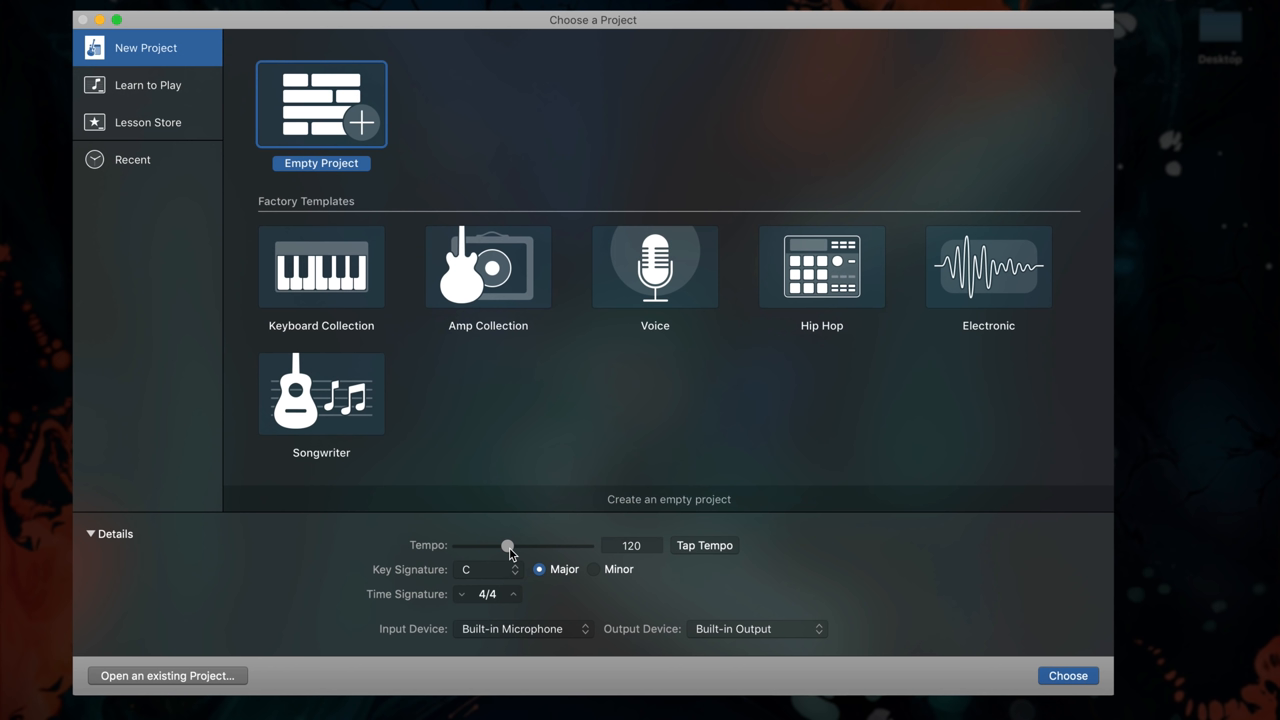
mouse_move(572, 628)
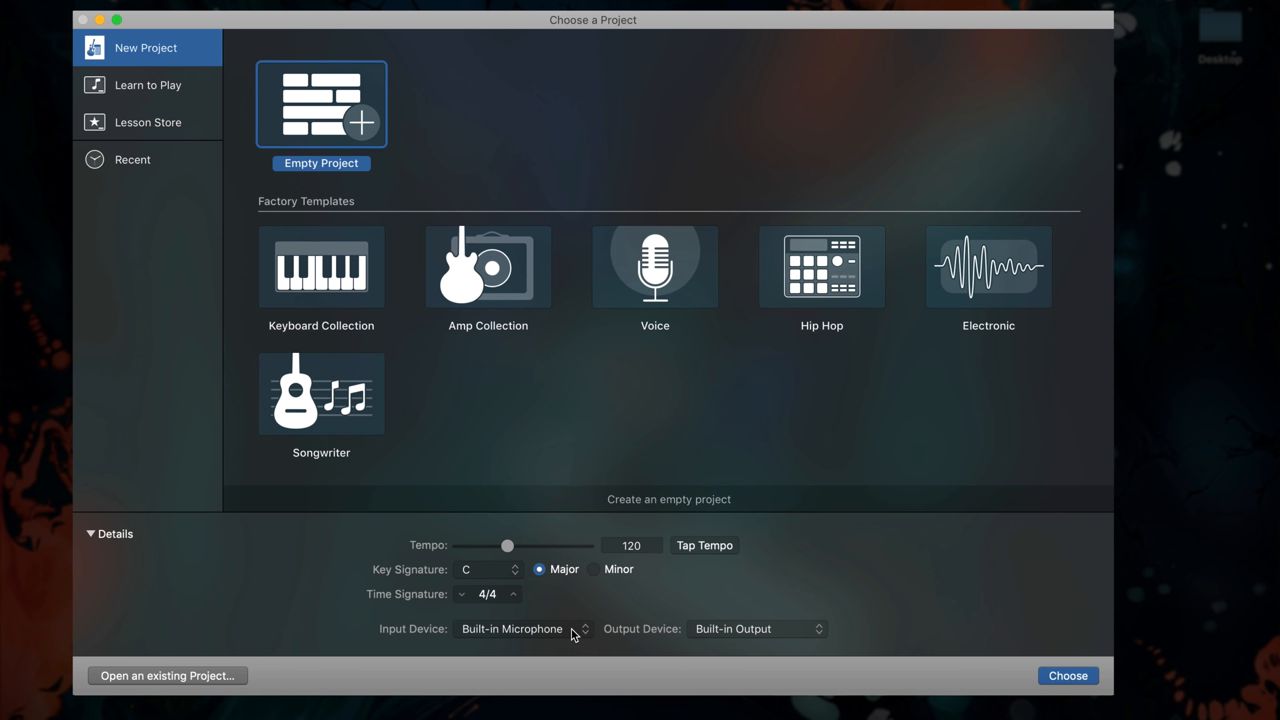
mouse_move(796, 636)
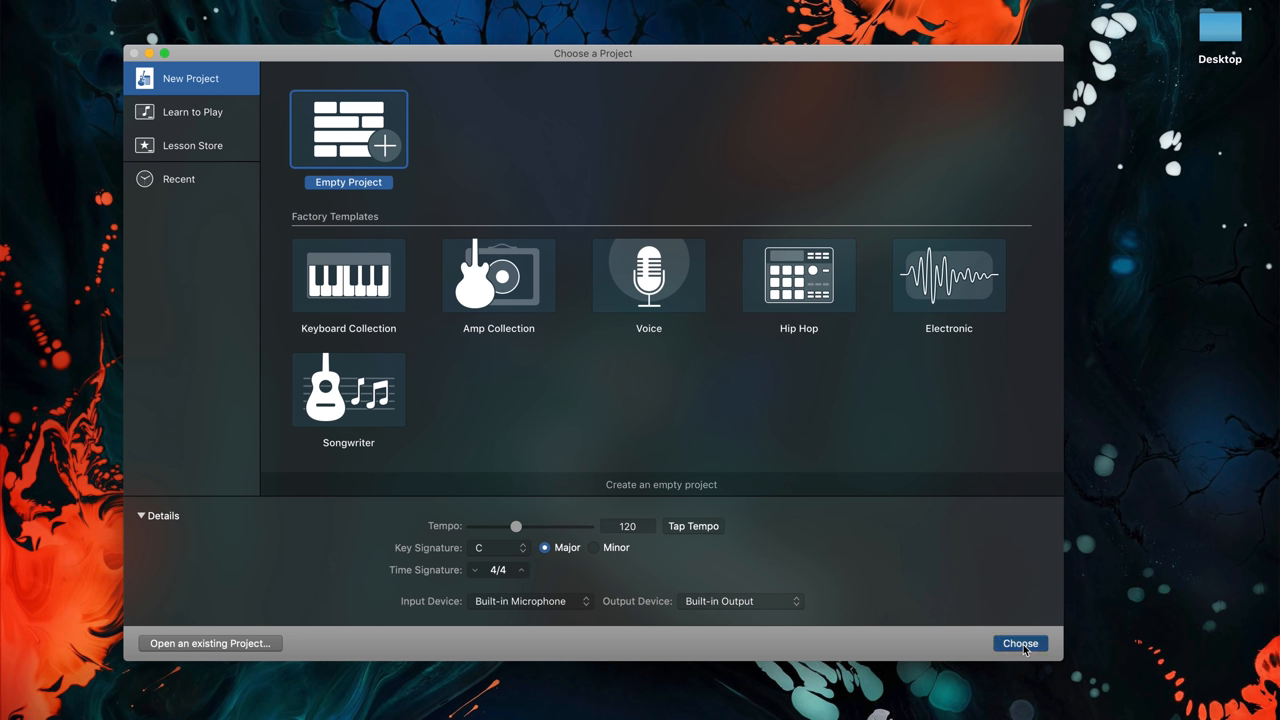
- Create the empty project and start adding a new Audio track to it
click(1020, 644)
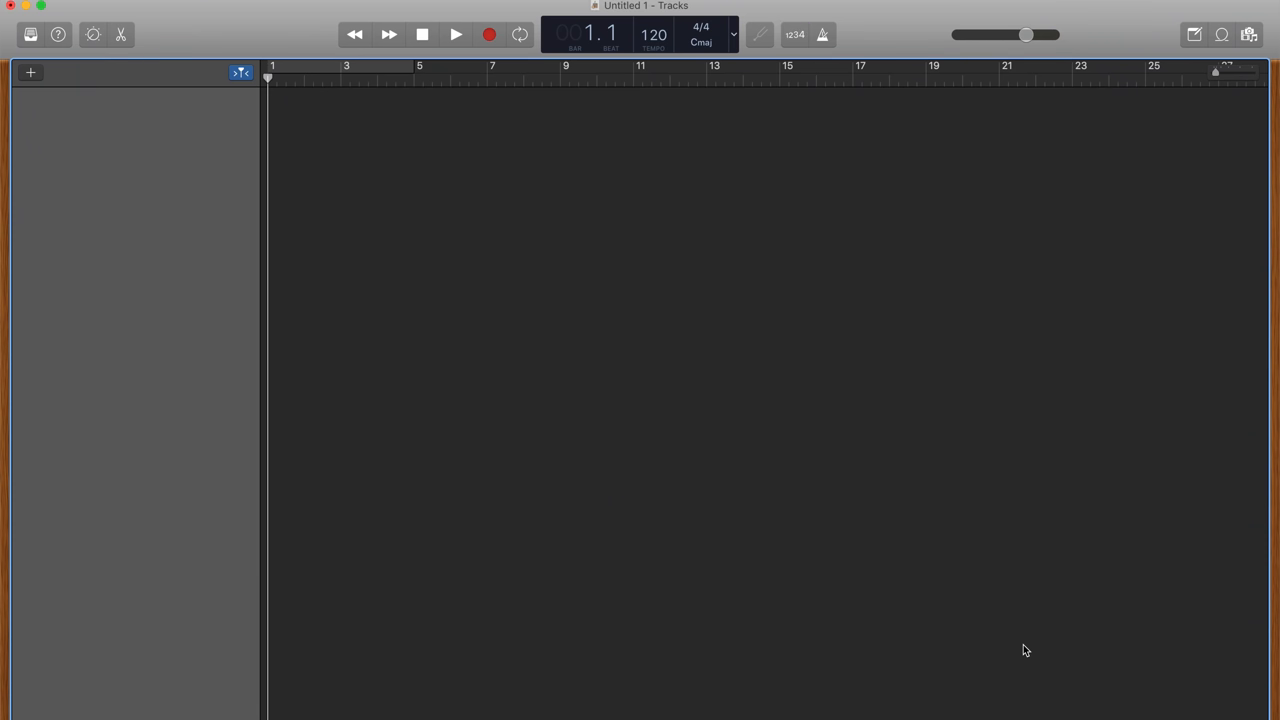
click(30, 72)
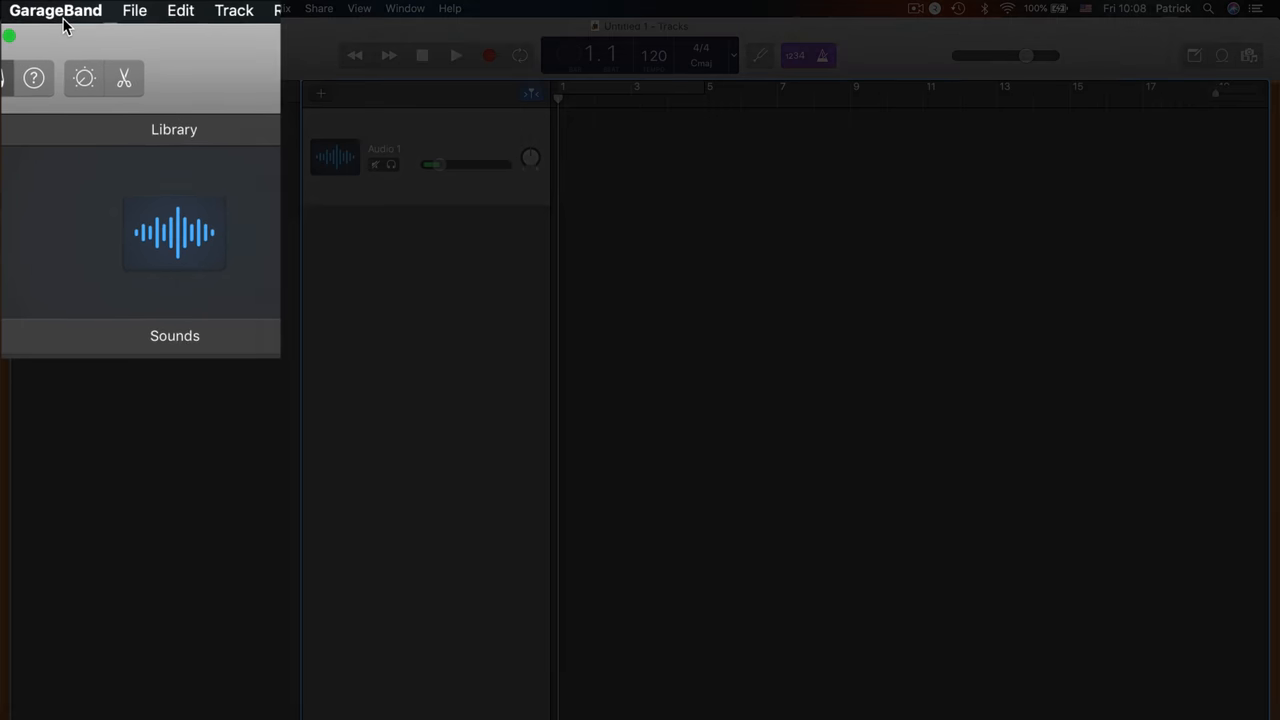
- Review GarageBand's Audio/MIDI and Advanced preference settings
click(56, 10)
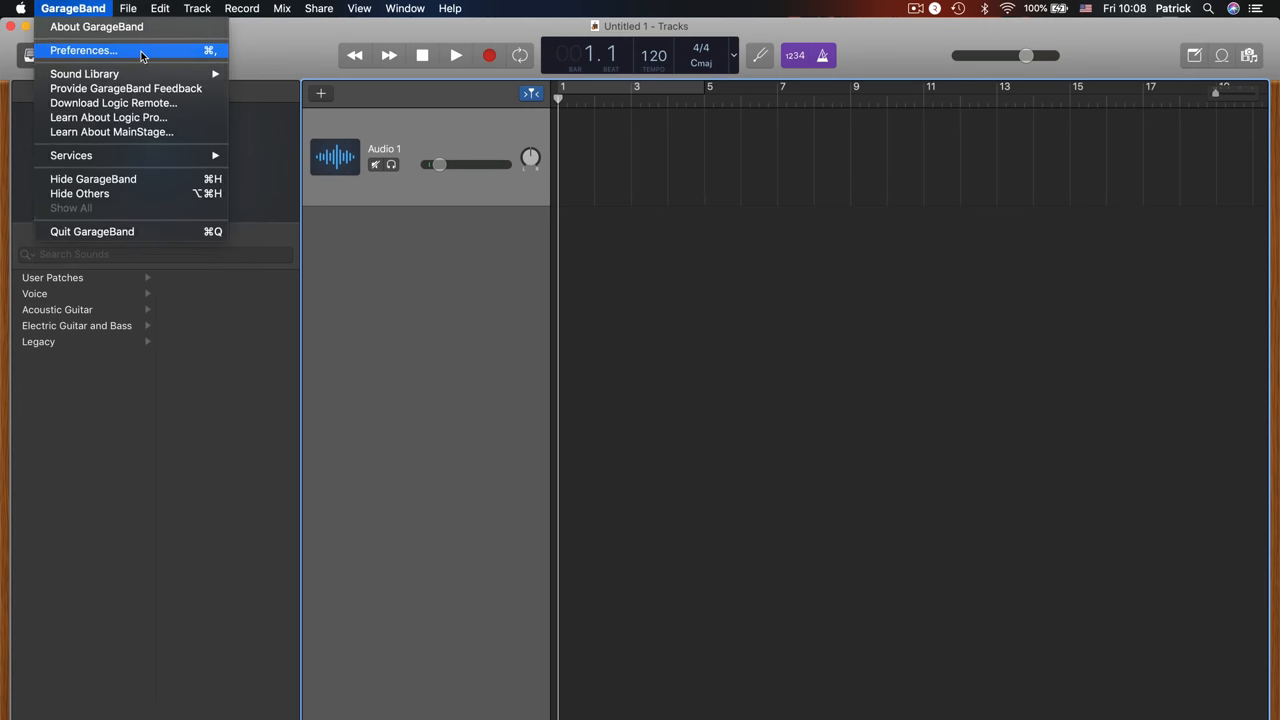
click(84, 50)
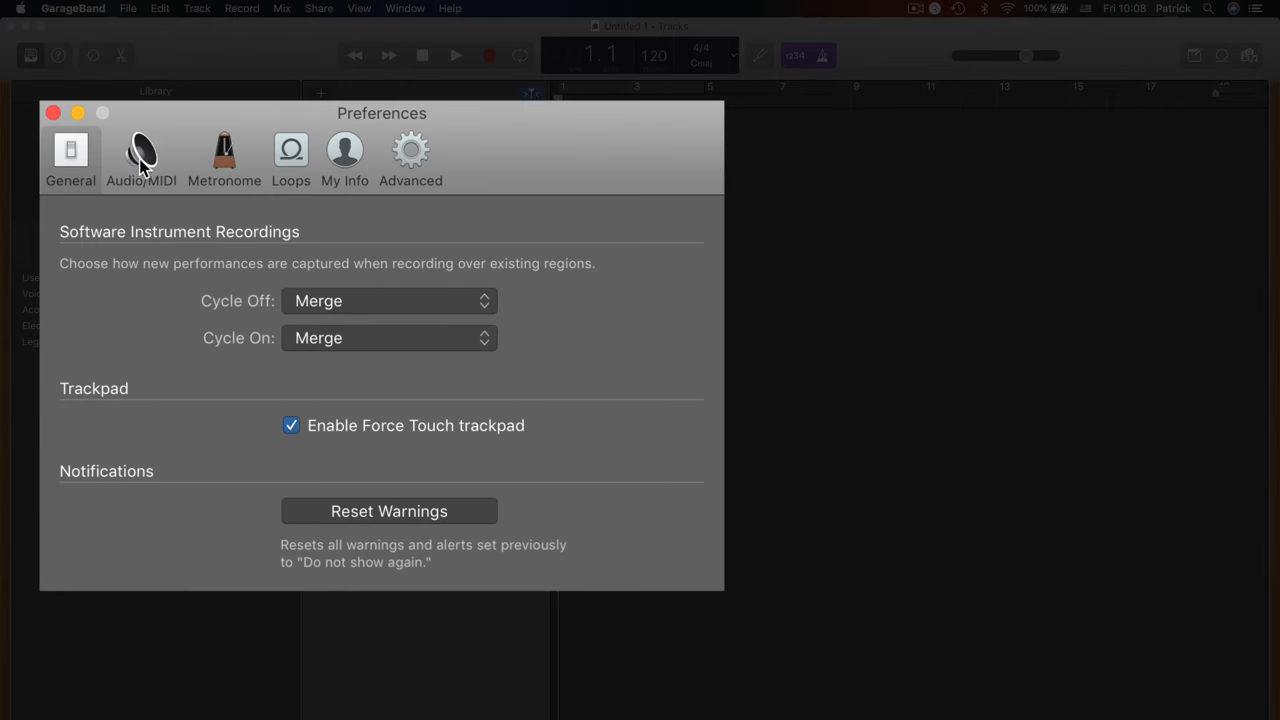
click(140, 156)
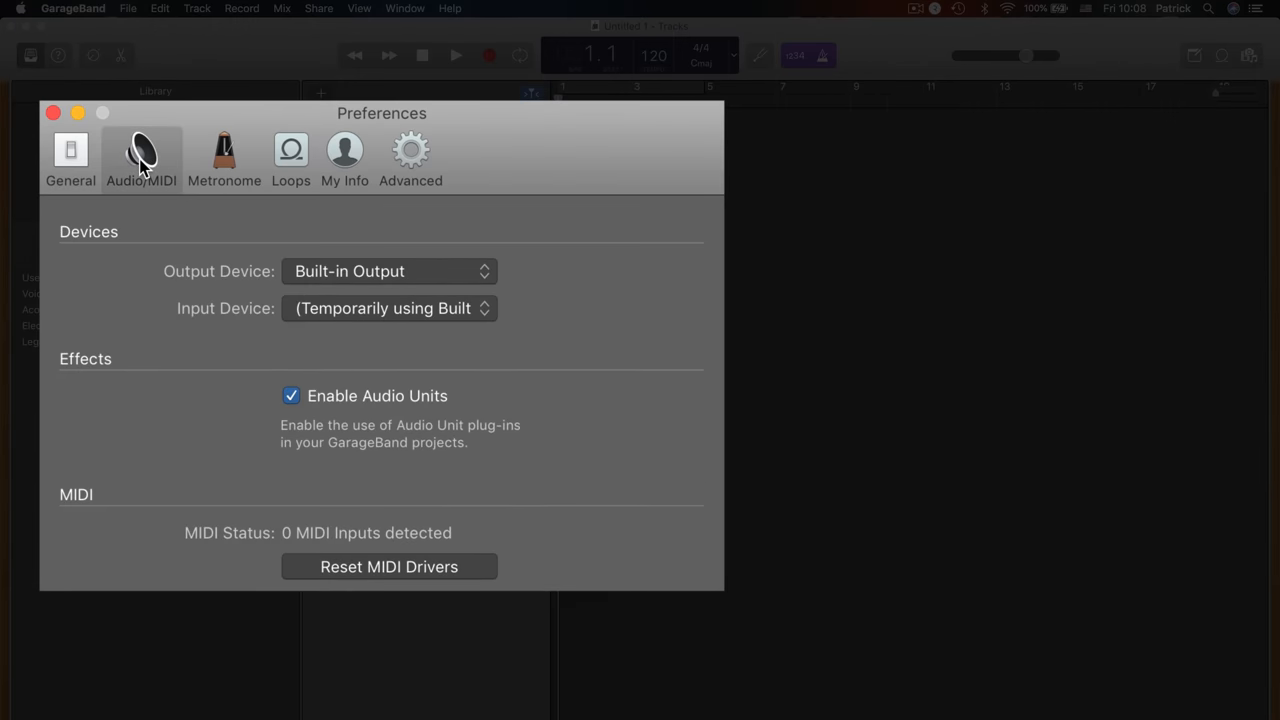
mouse_move(544, 344)
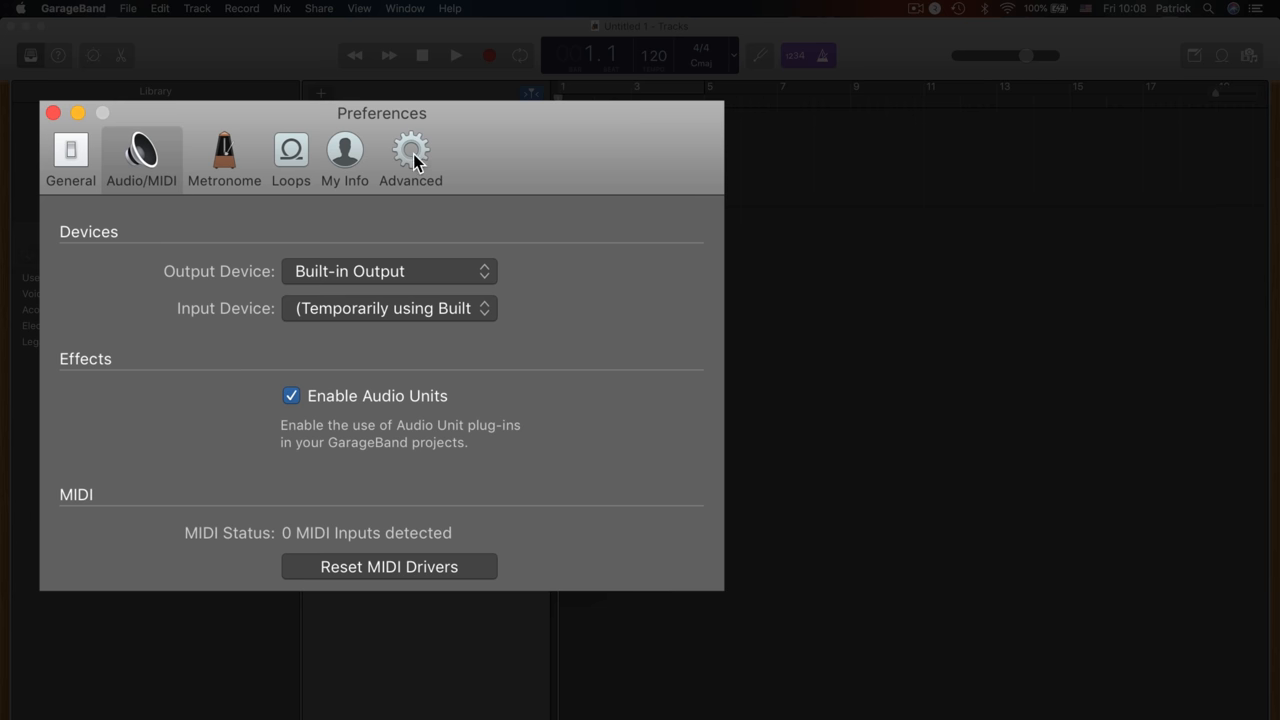
click(410, 158)
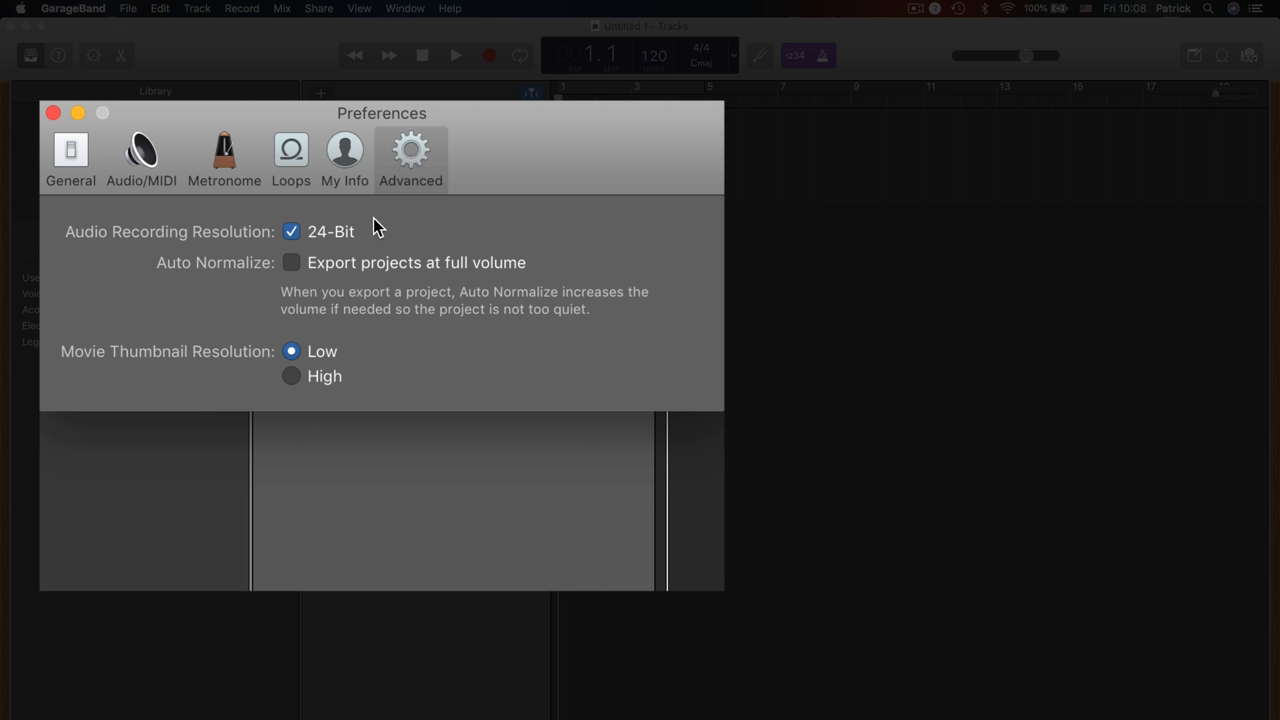
mouse_move(364, 244)
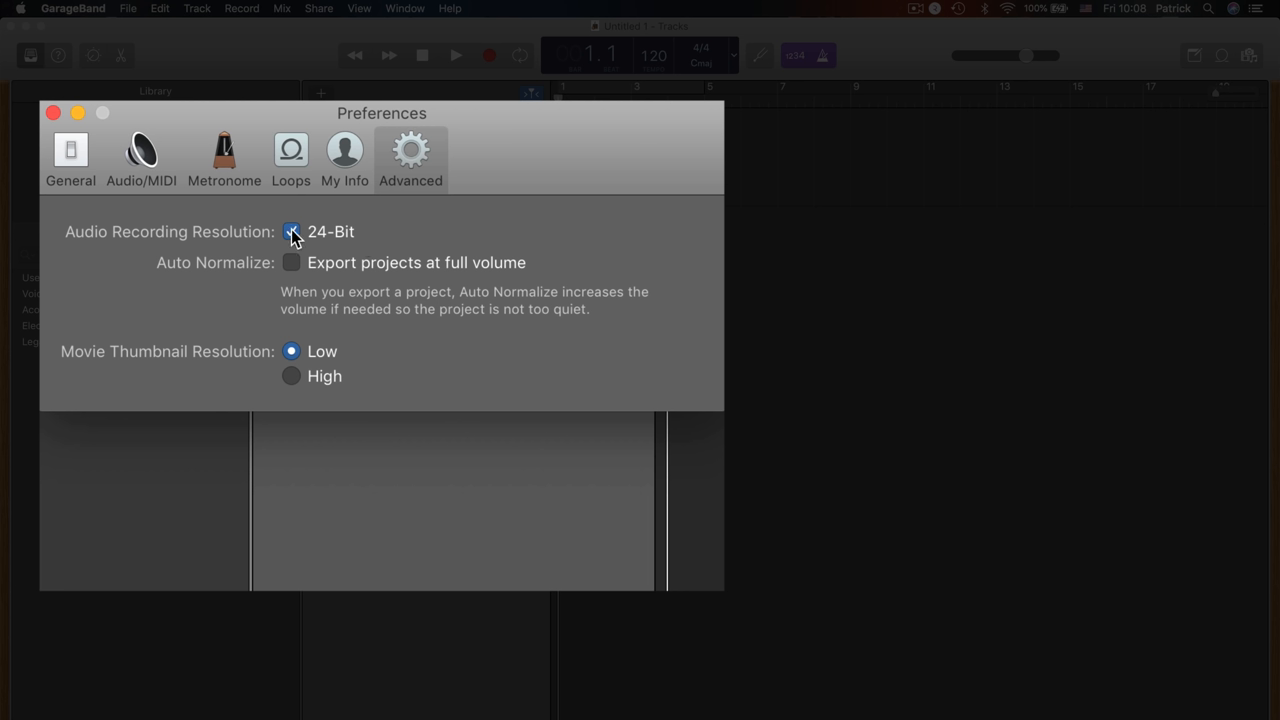
- Leave 24-Bit recording resolution enabled and close the Preferences window
click(292, 232)
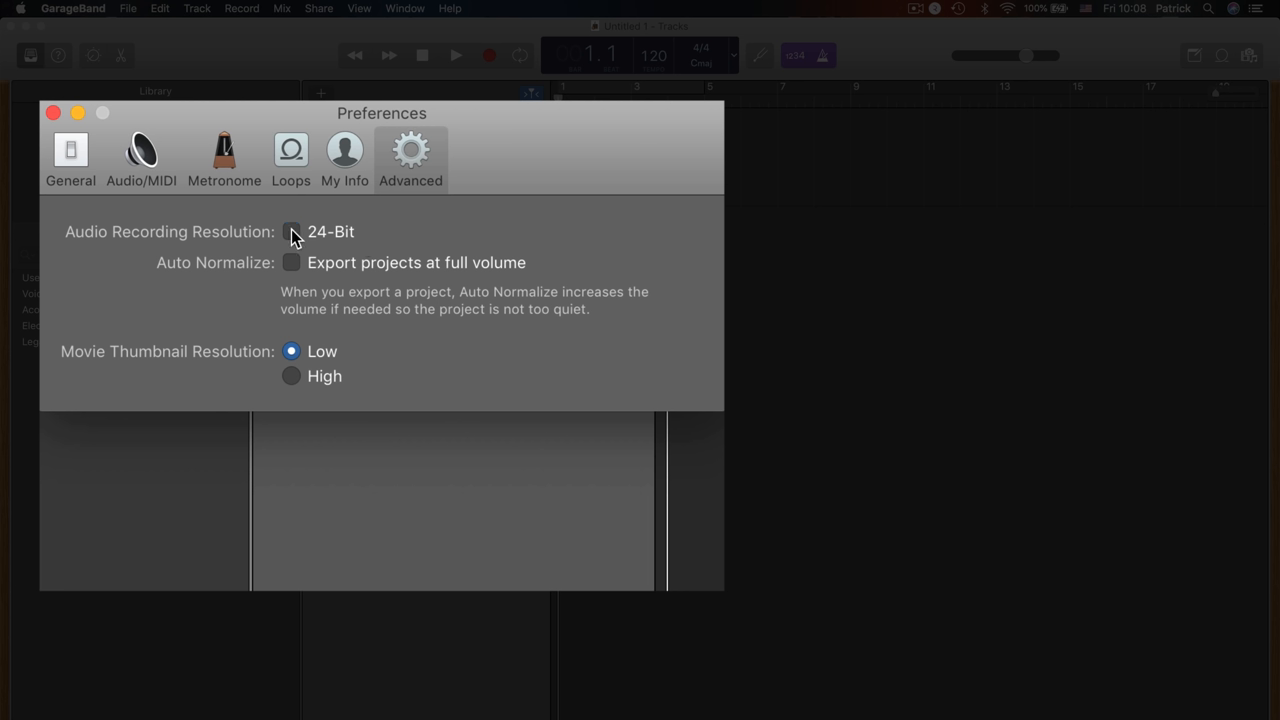
click(292, 232)
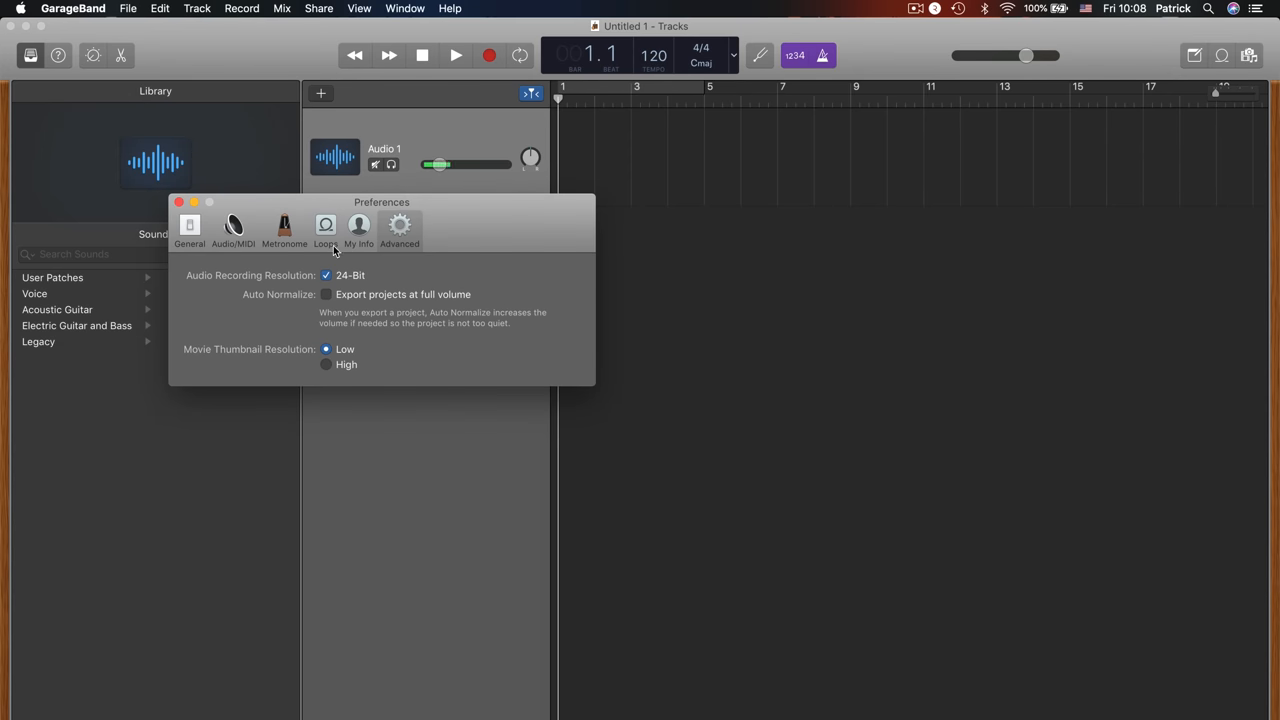
click(180, 202)
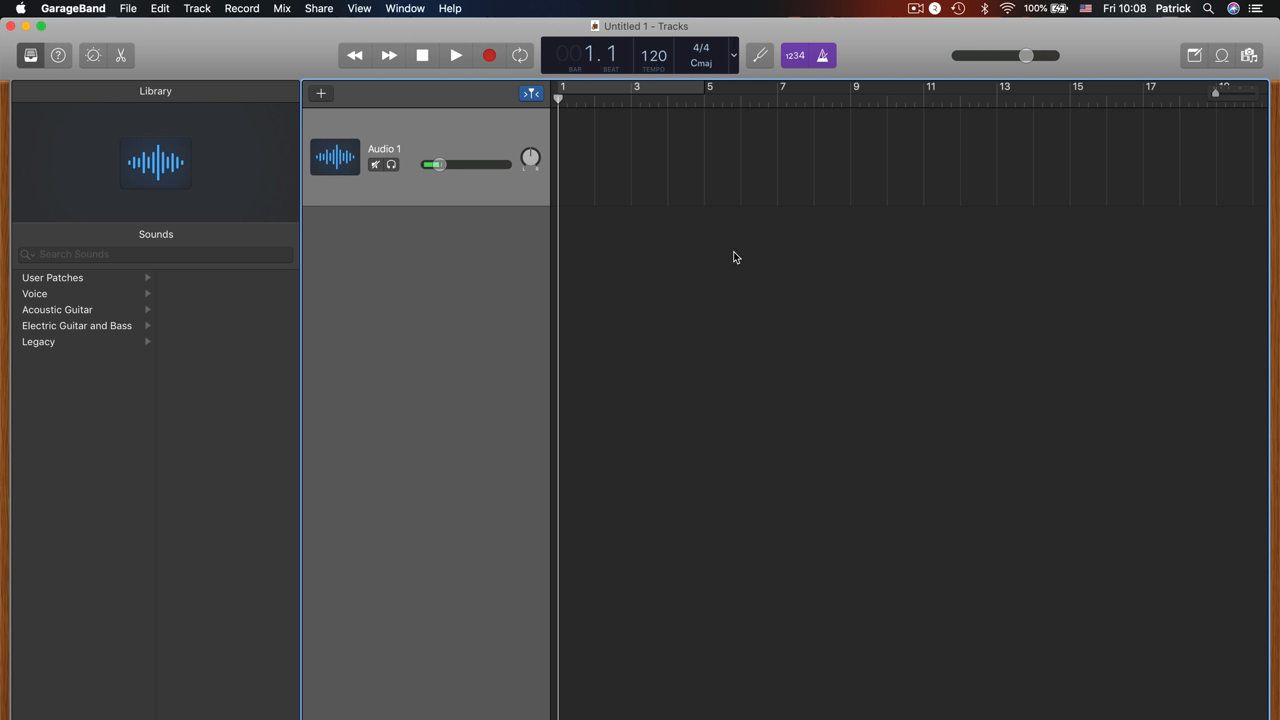
drag(440, 164, 424, 164)
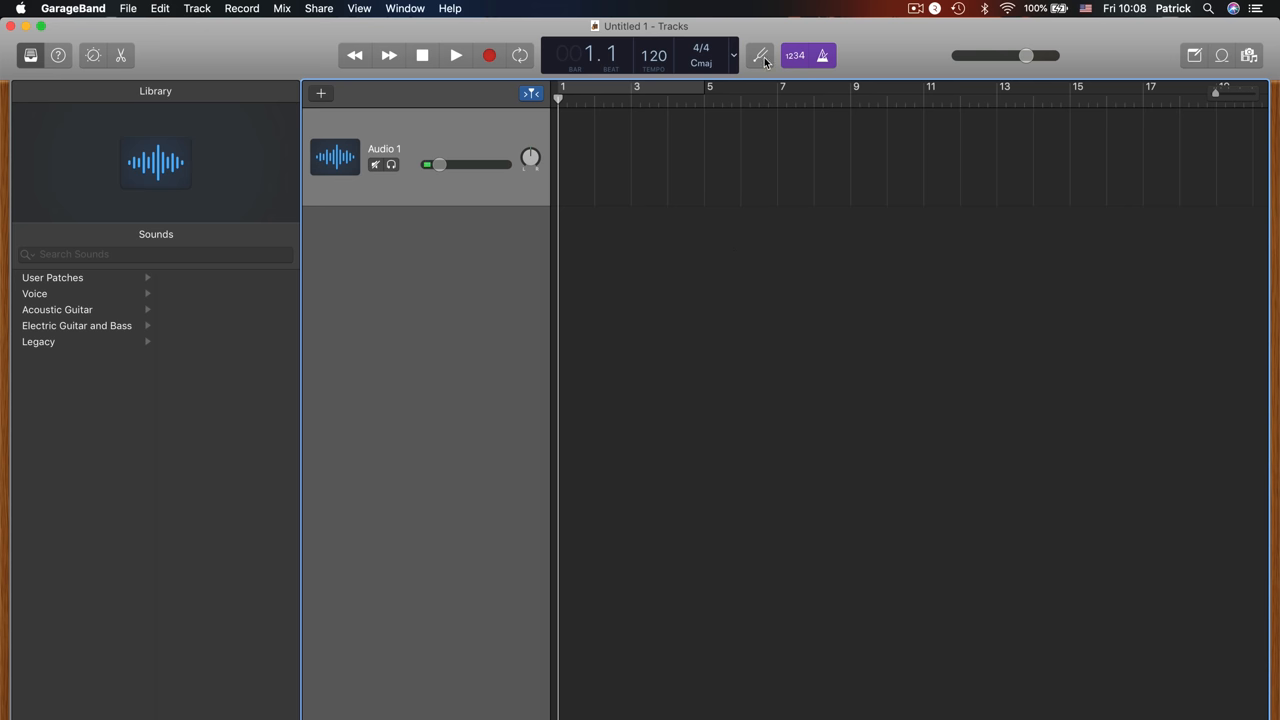
mouse_move(760, 56)
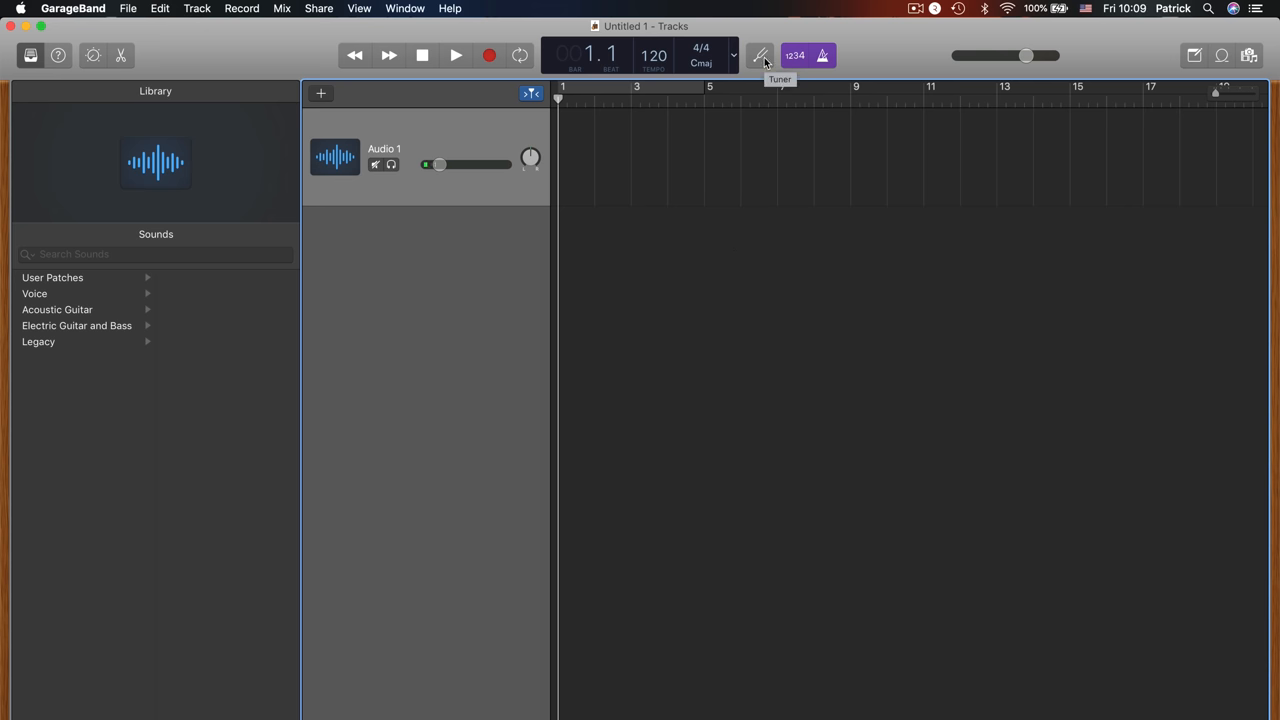
click(760, 56)
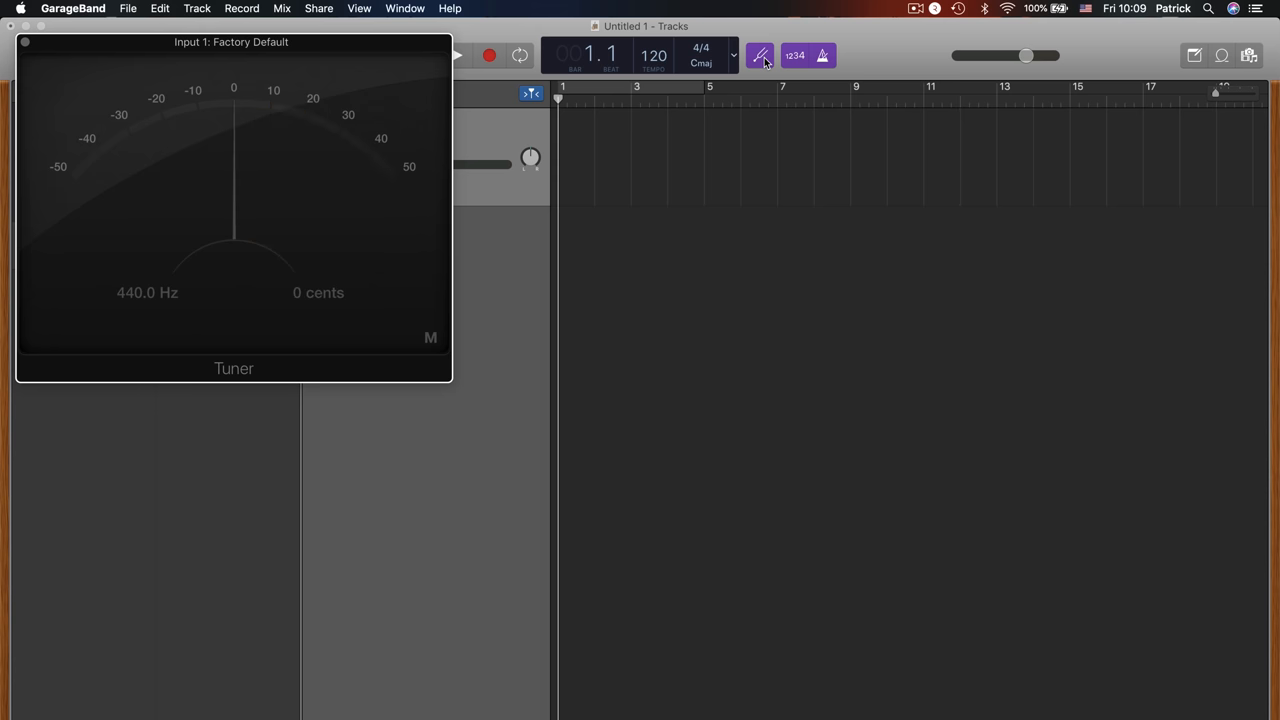
click(760, 56)
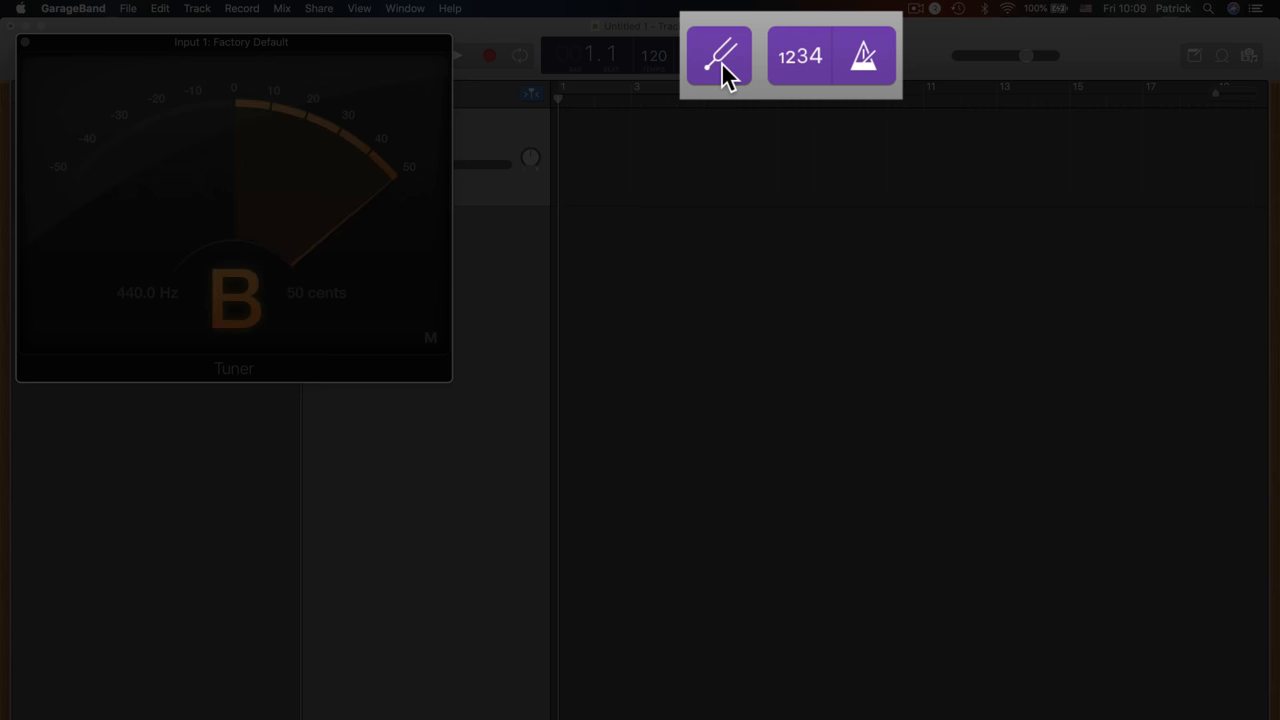
click(718, 56)
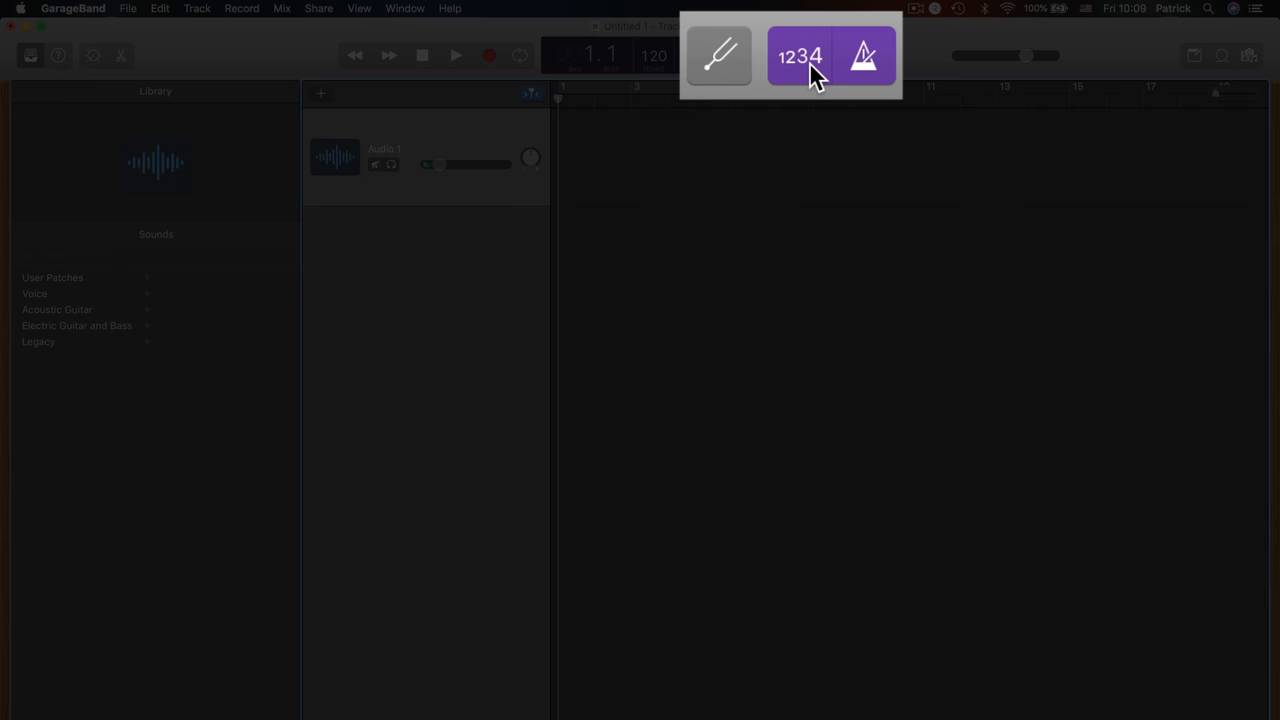
click(800, 56)
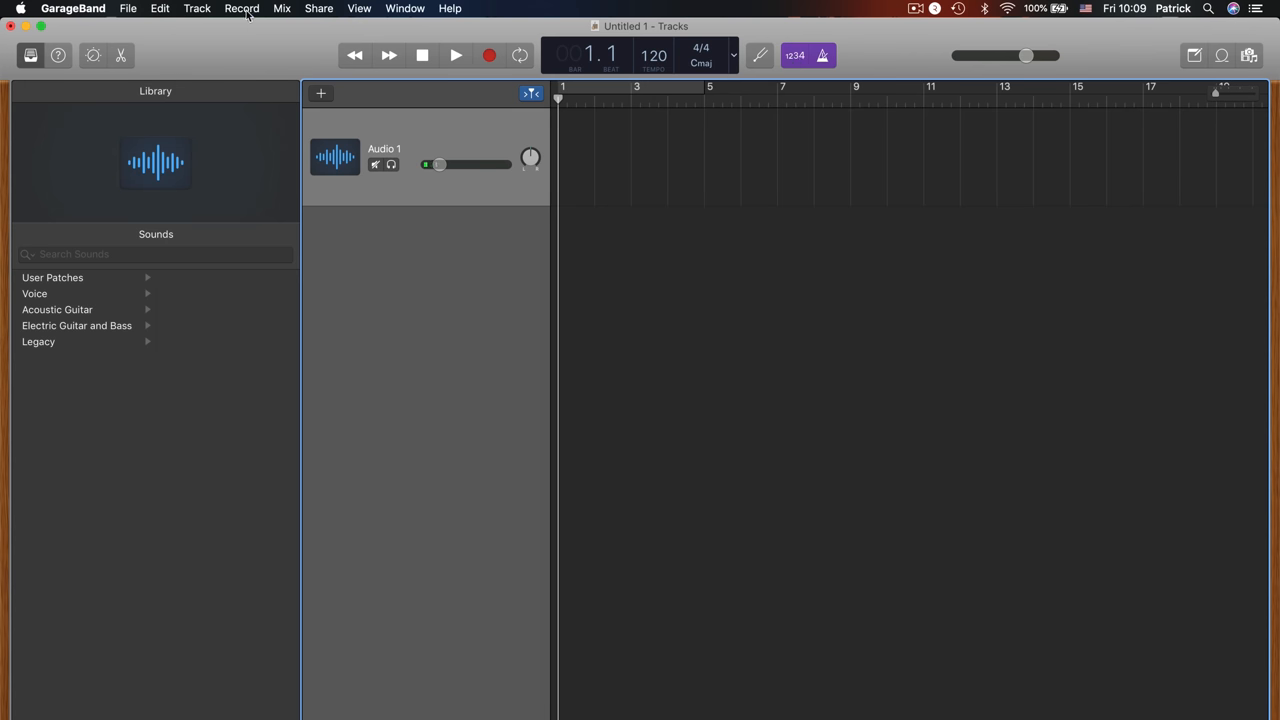
- Lower Audio 1's Record Level slightly and toggle Automatic Level Control in Smart Controls
click(242, 8)
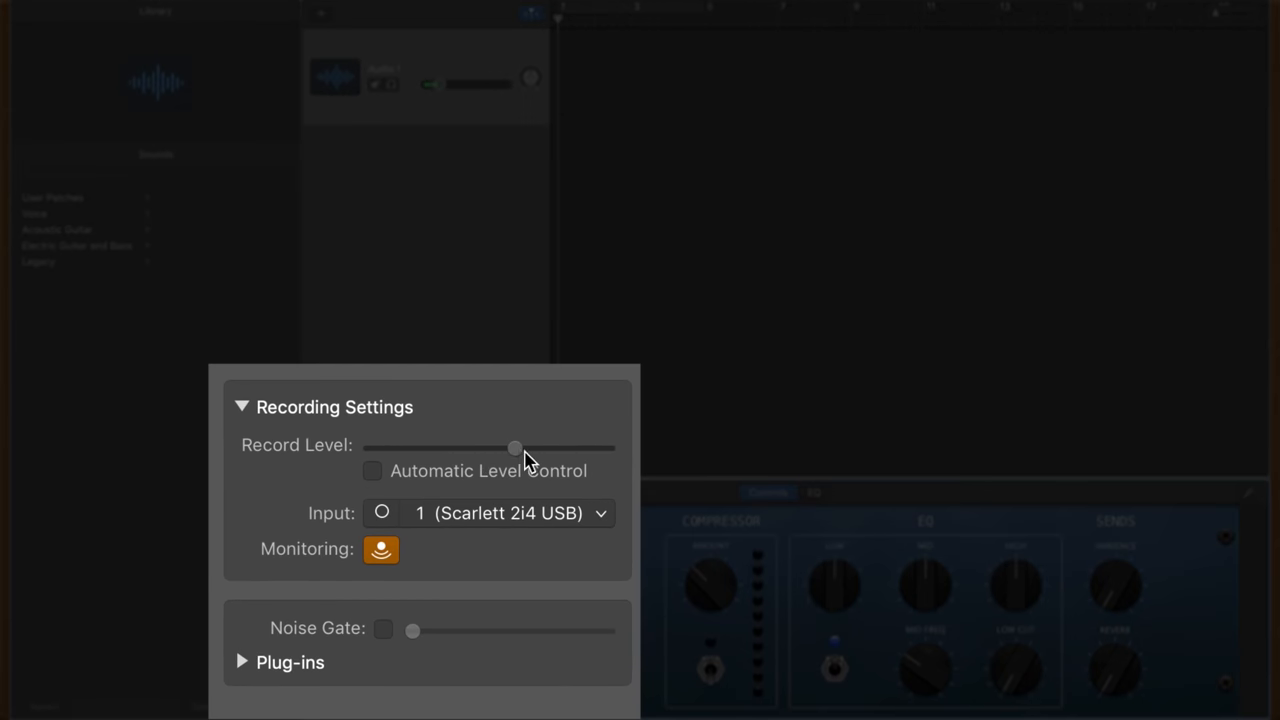
drag(516, 448, 508, 448)
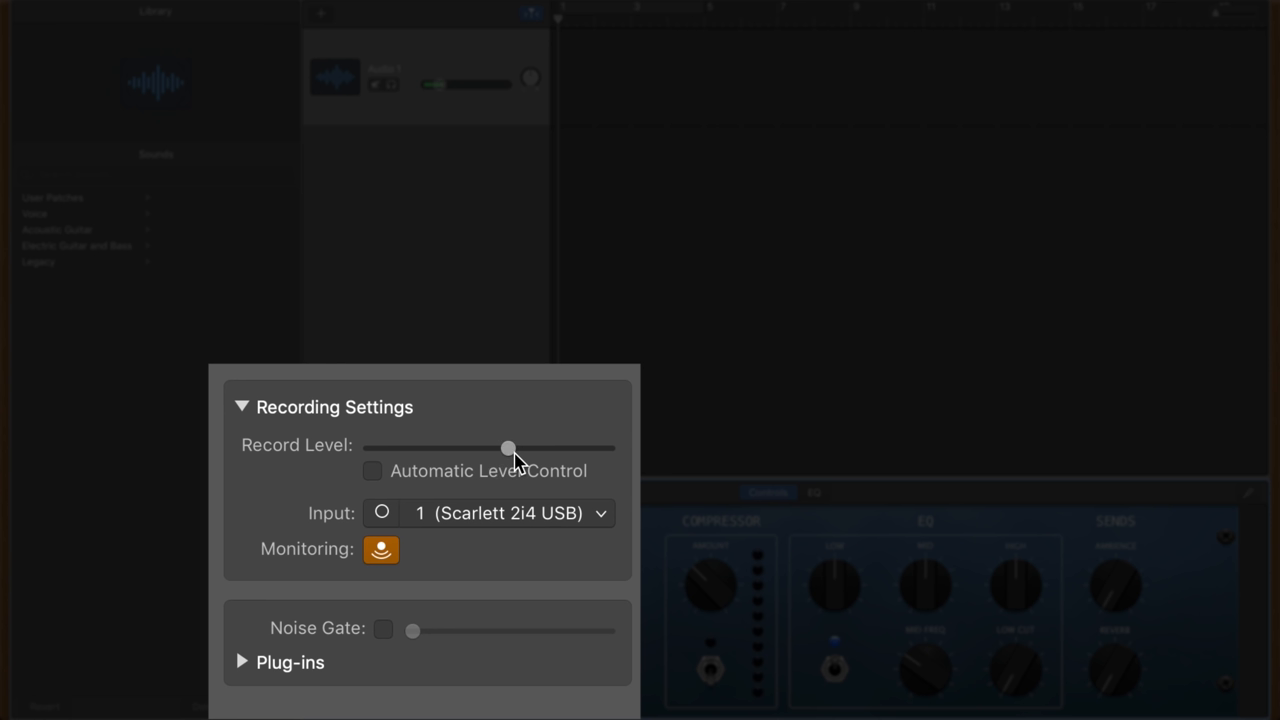
click(372, 472)
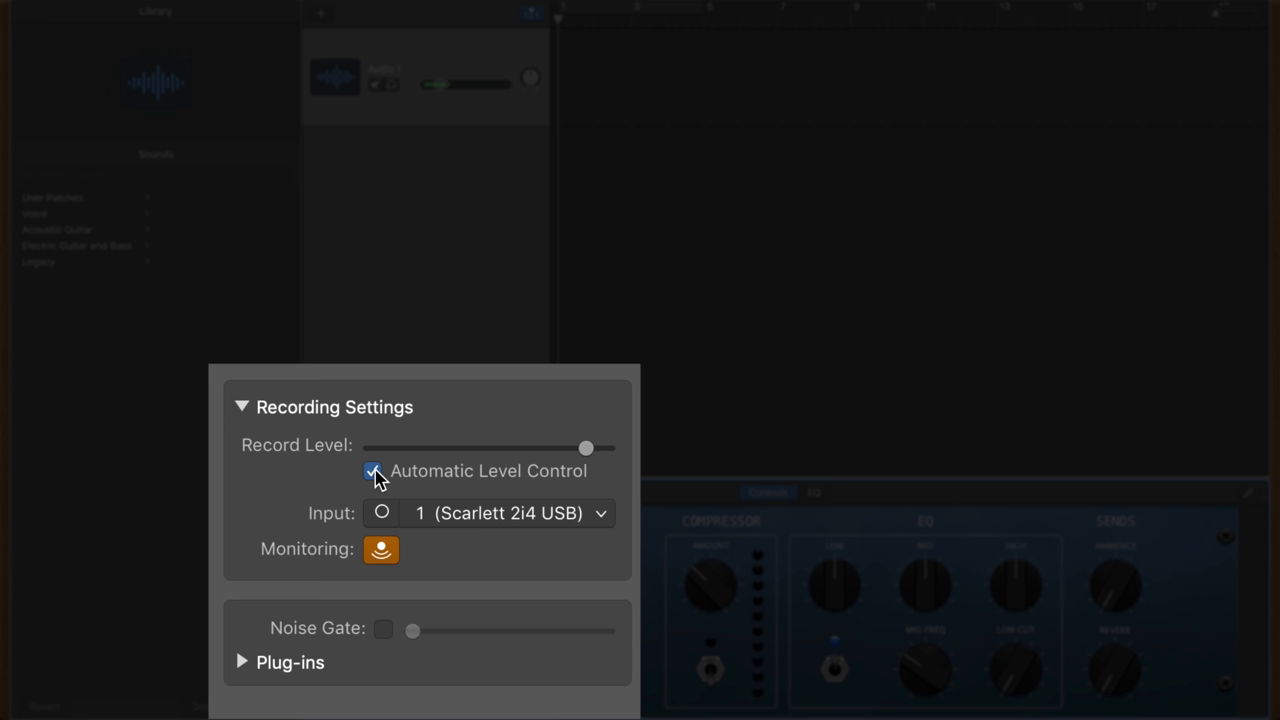
click(372, 472)
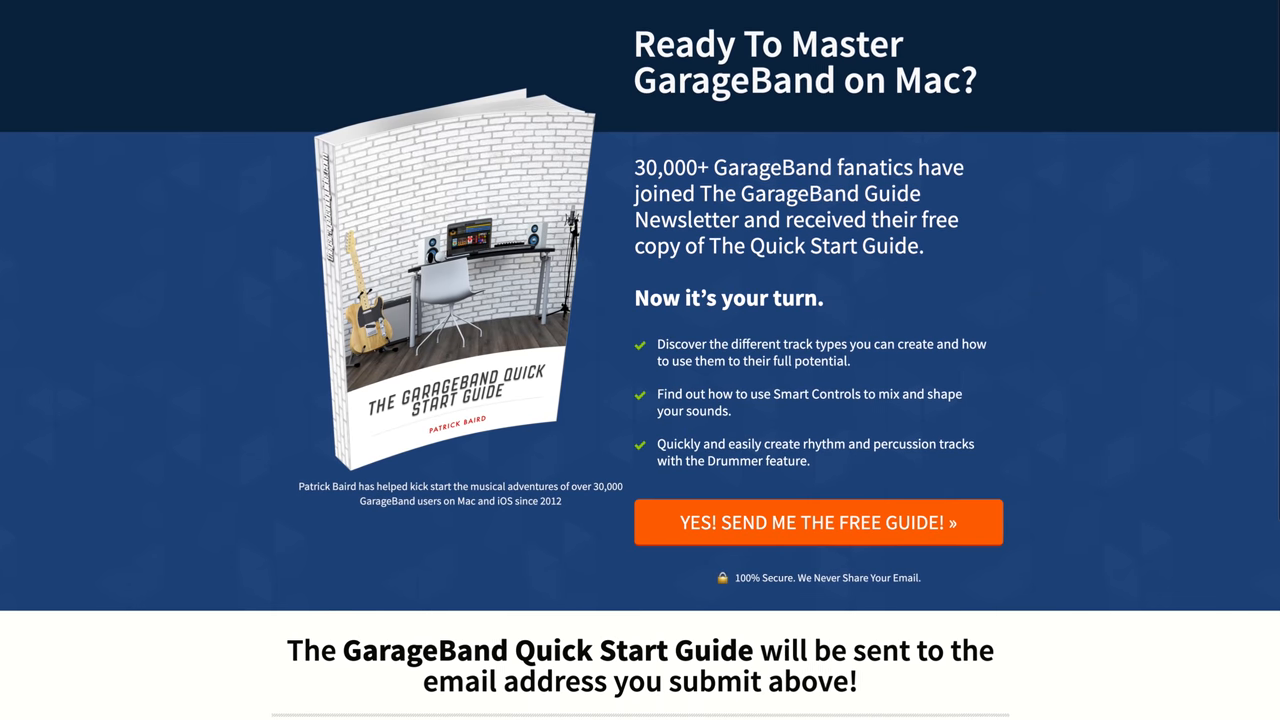
- Scroll down The GarageBand Guide's Quick Start Guide sign-up page
scroll(down, 3)
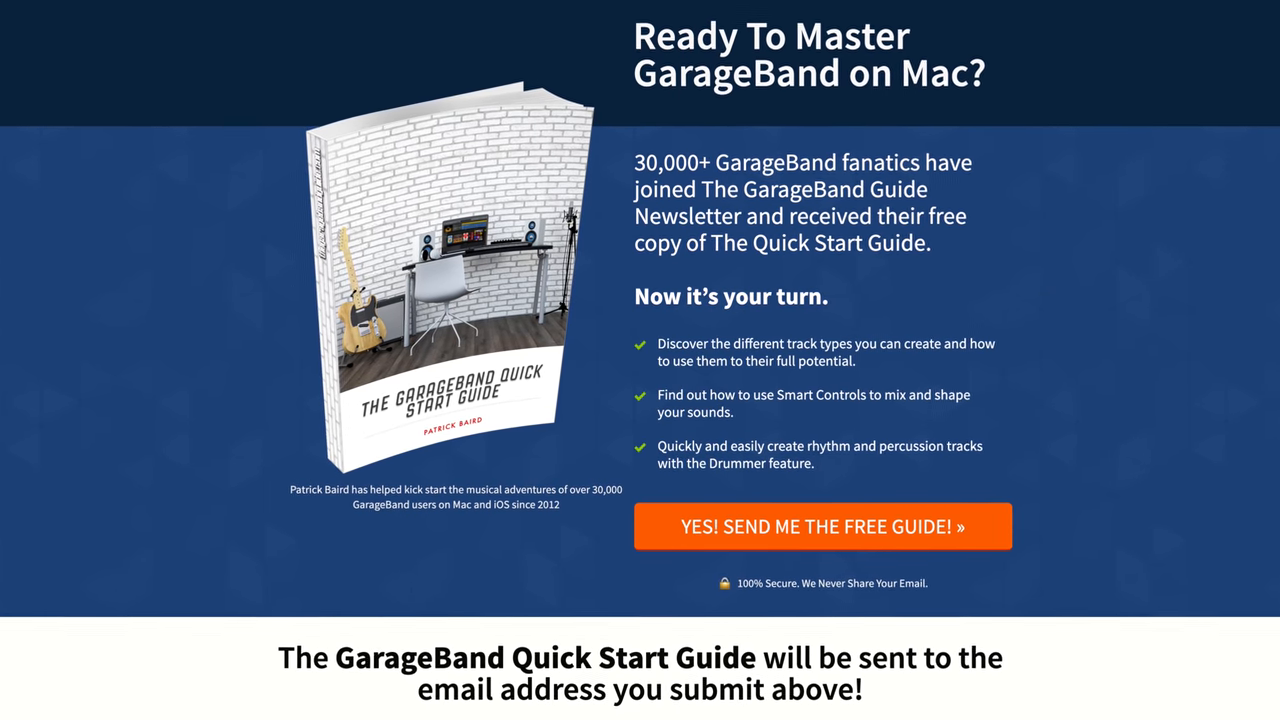
scroll(down, 3)
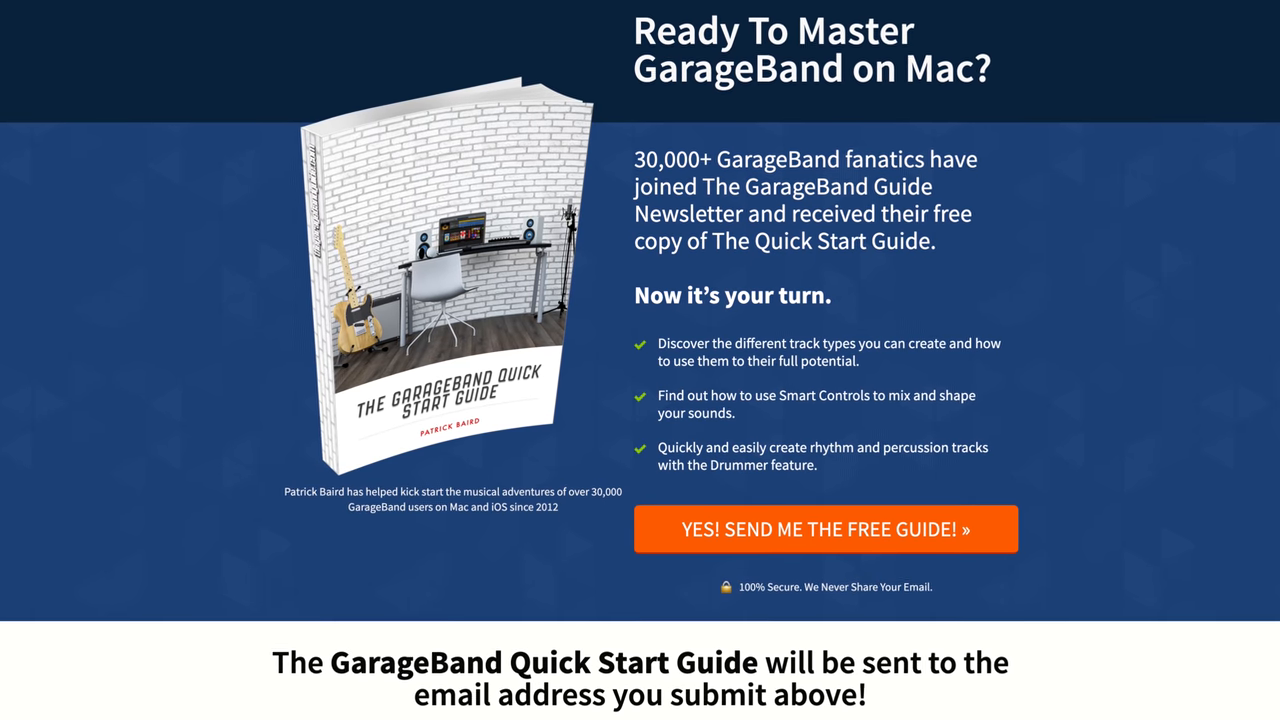
scroll(down, 3)
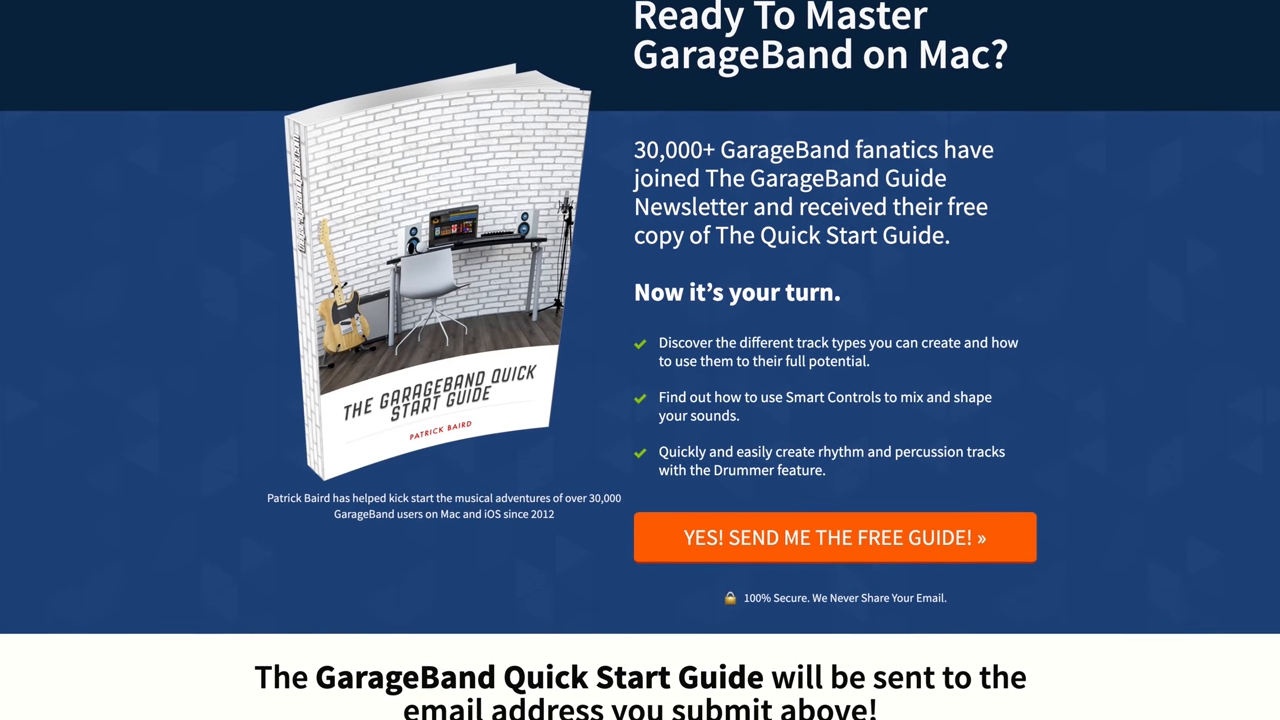
scroll(down, 3)
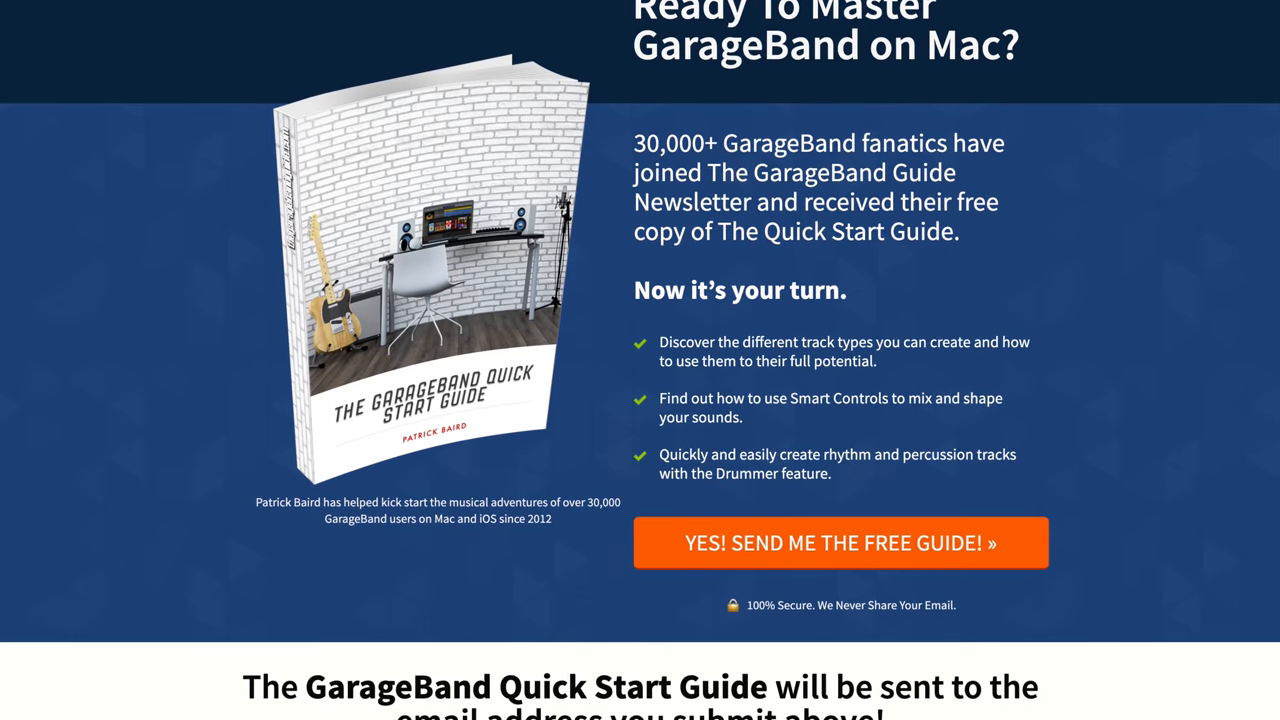